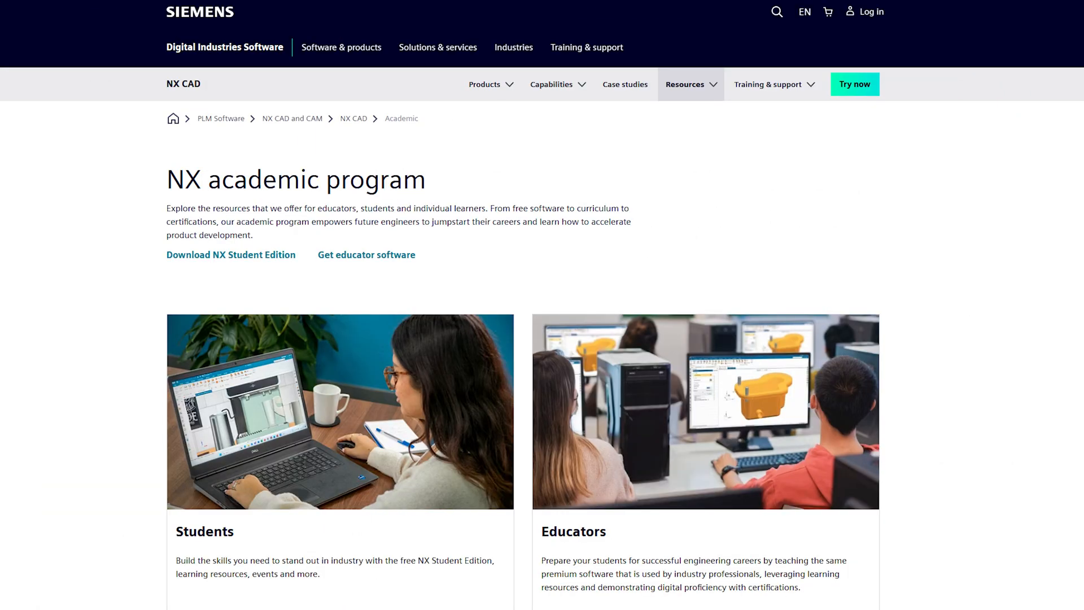
mouse_move(339, 450)
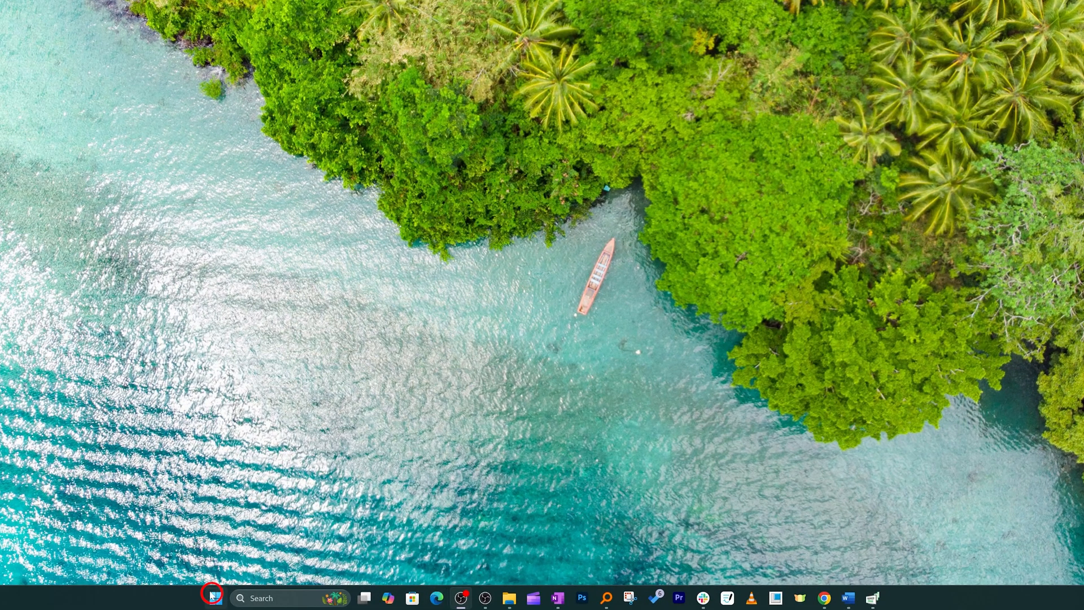
Launch Microsoft Edge from a Start menu search for 'edge'.
click(215, 598)
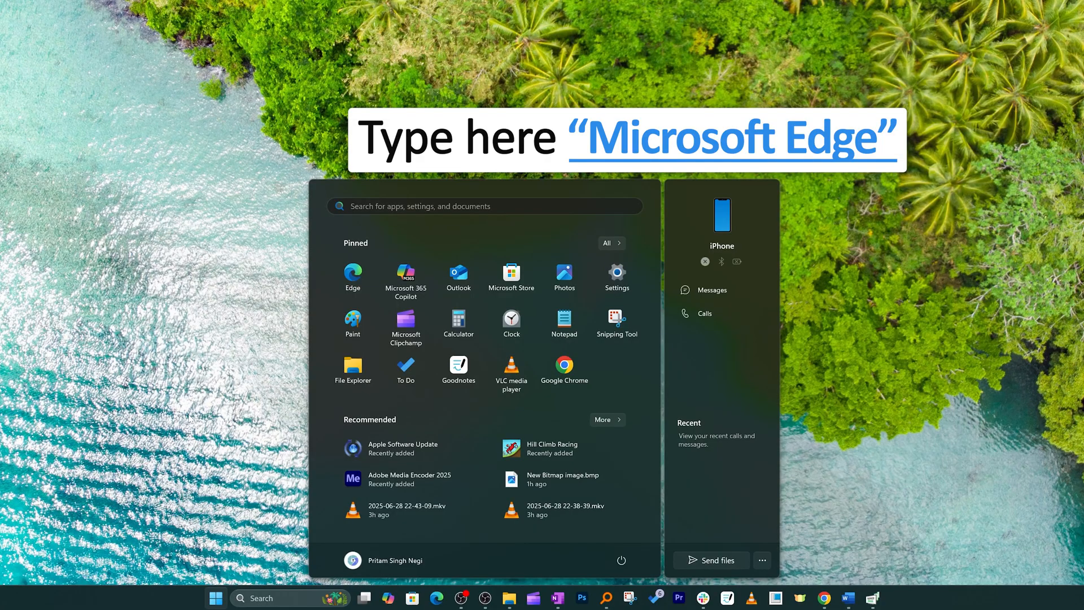
text(edge)
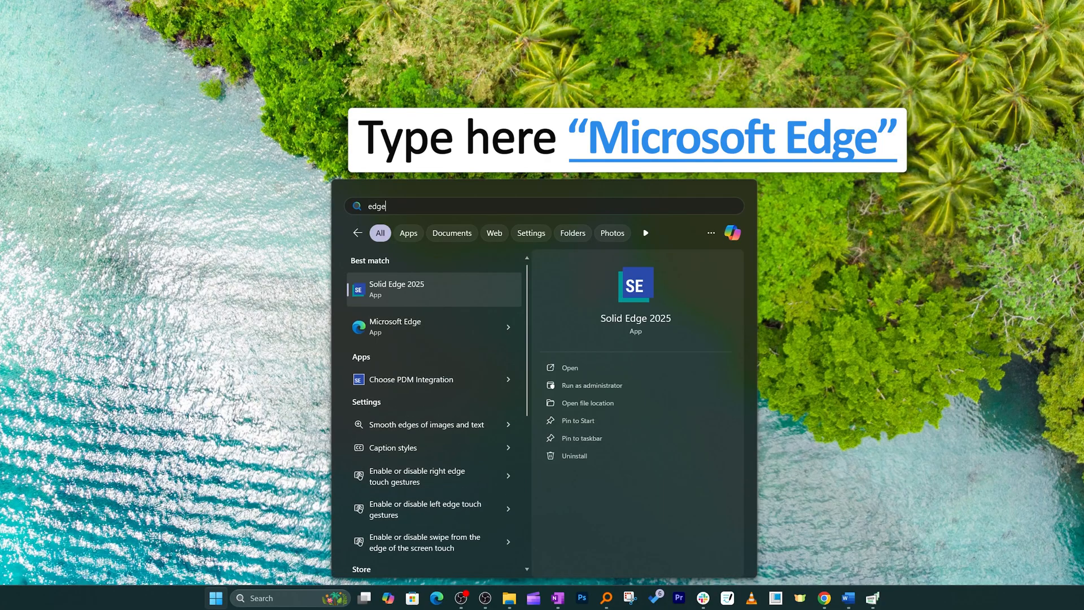
text(Microsoft Edge)
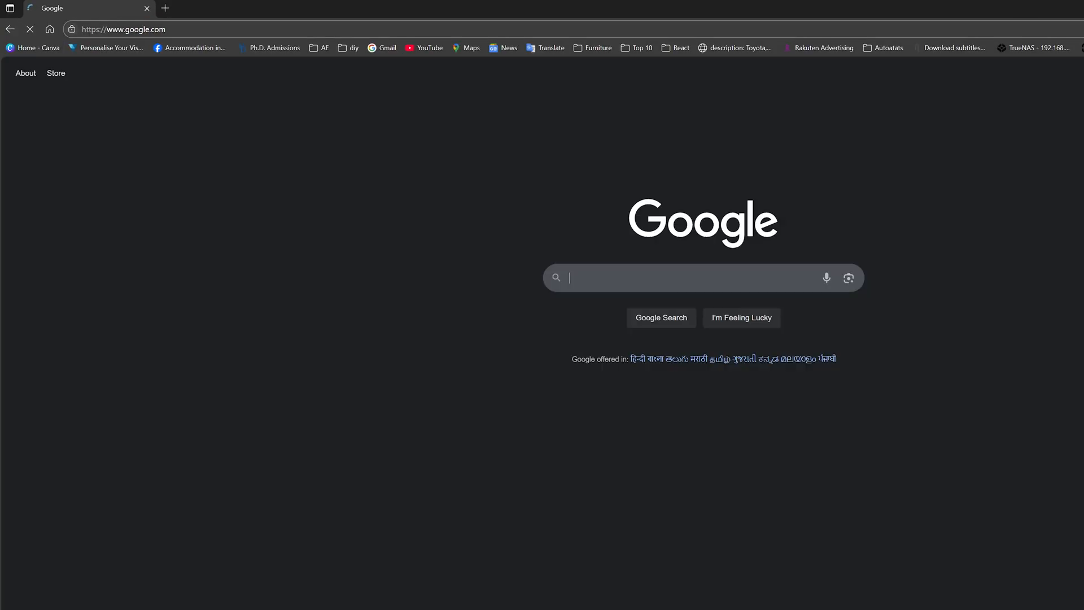
Search Google for 'download siemens nx student' via the matching suggestion.
text(download siemens nx)
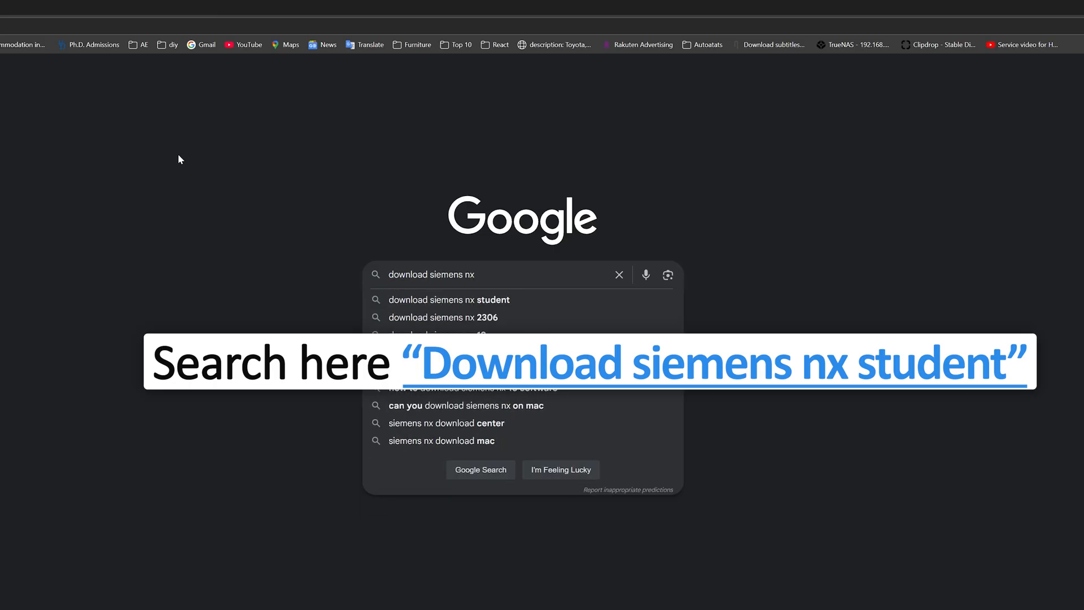
click(449, 300)
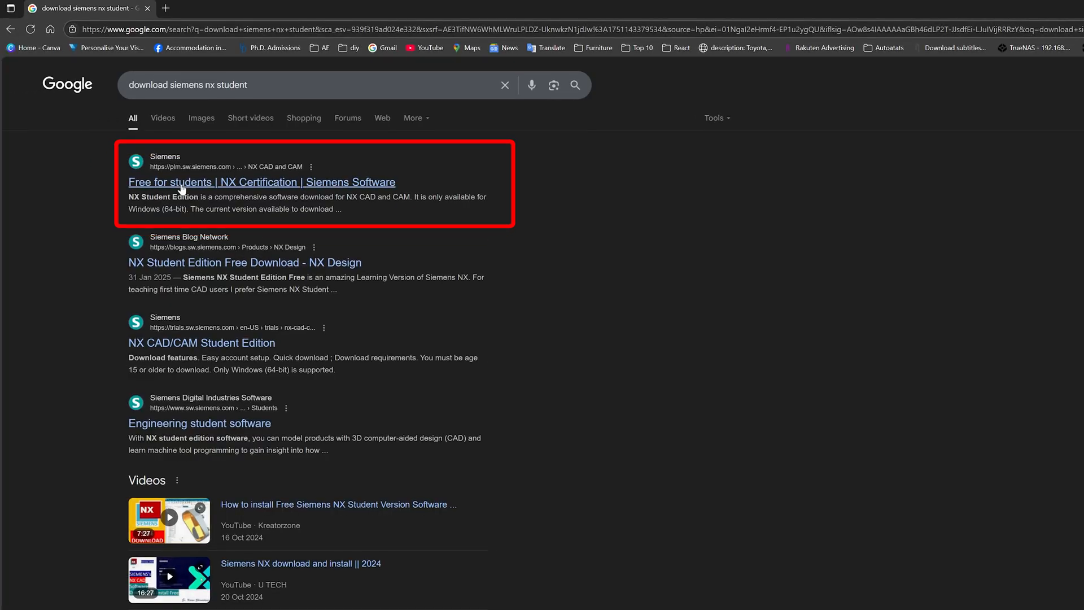
mouse_move(205, 192)
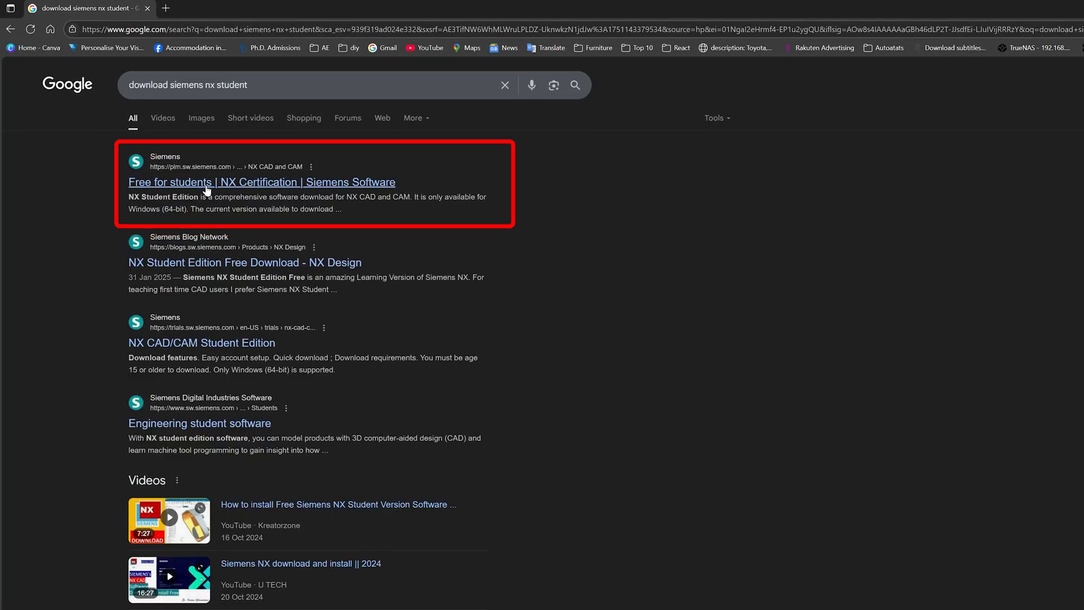
Reach the NX Student Edition free trial page from the Siemens 'Free for students' result via Try now.
click(261, 182)
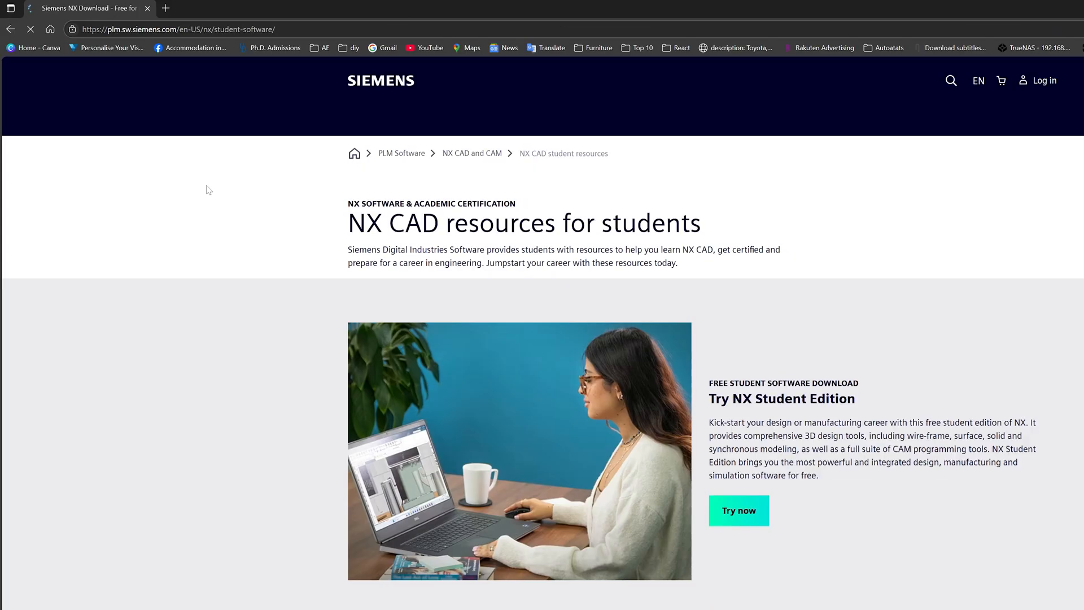
scroll(down, 3)
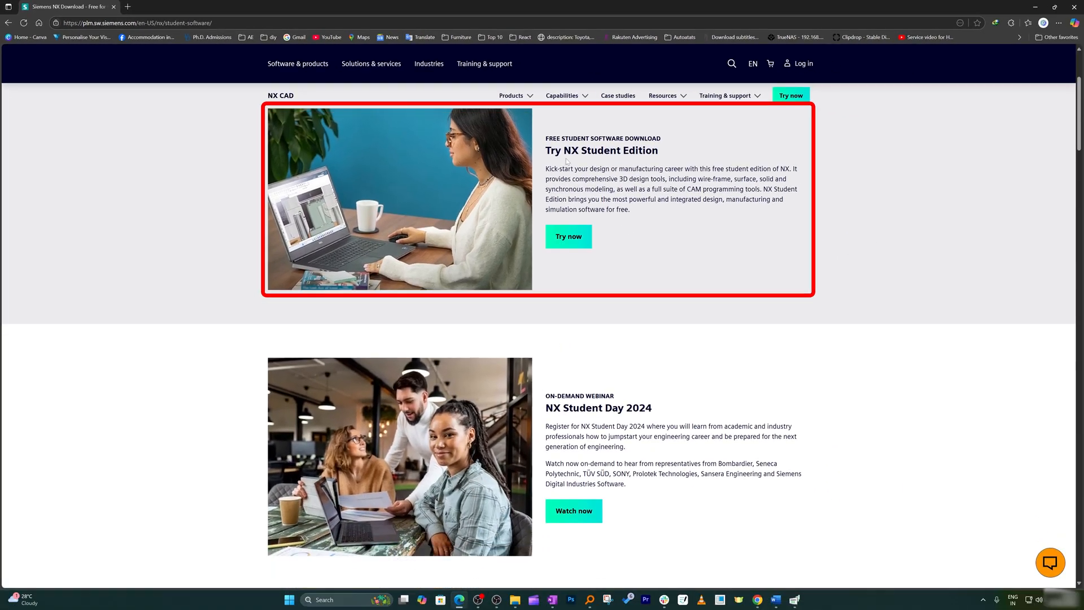
click(568, 237)
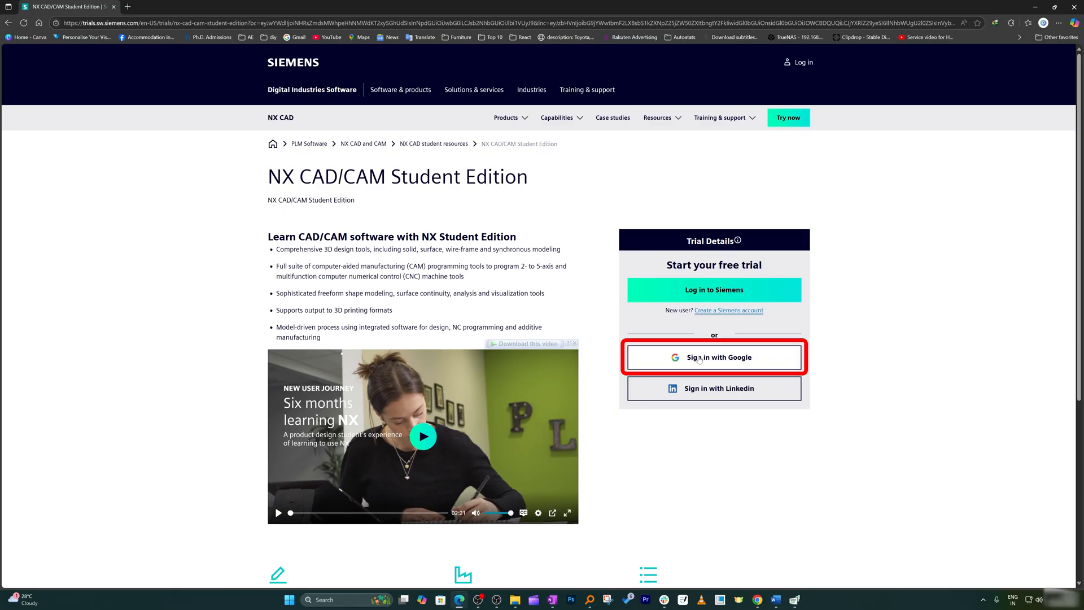
scroll(down, 3)
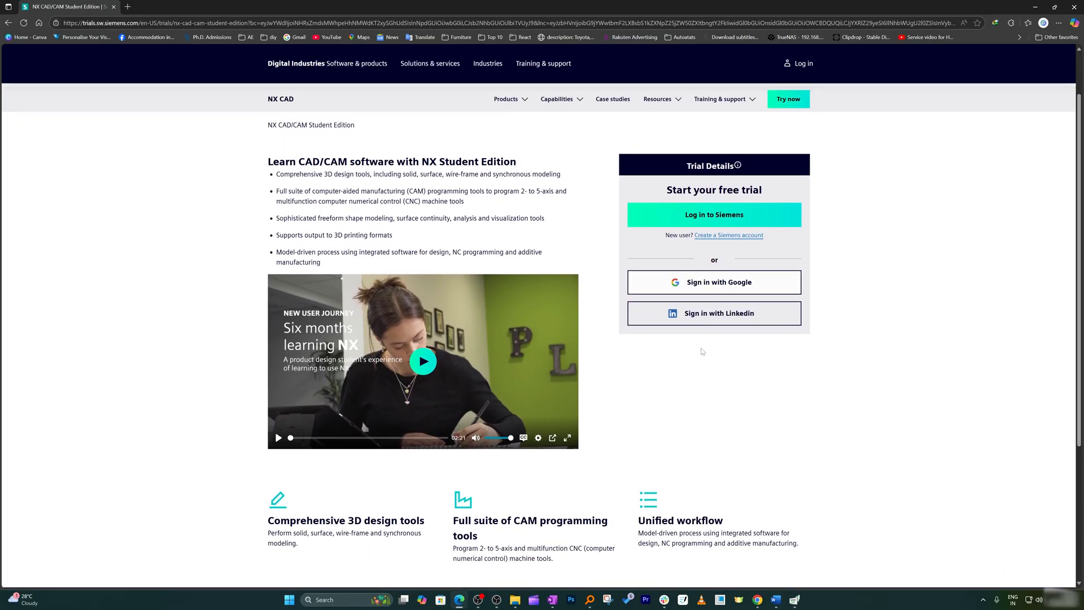
scroll(down, 3)
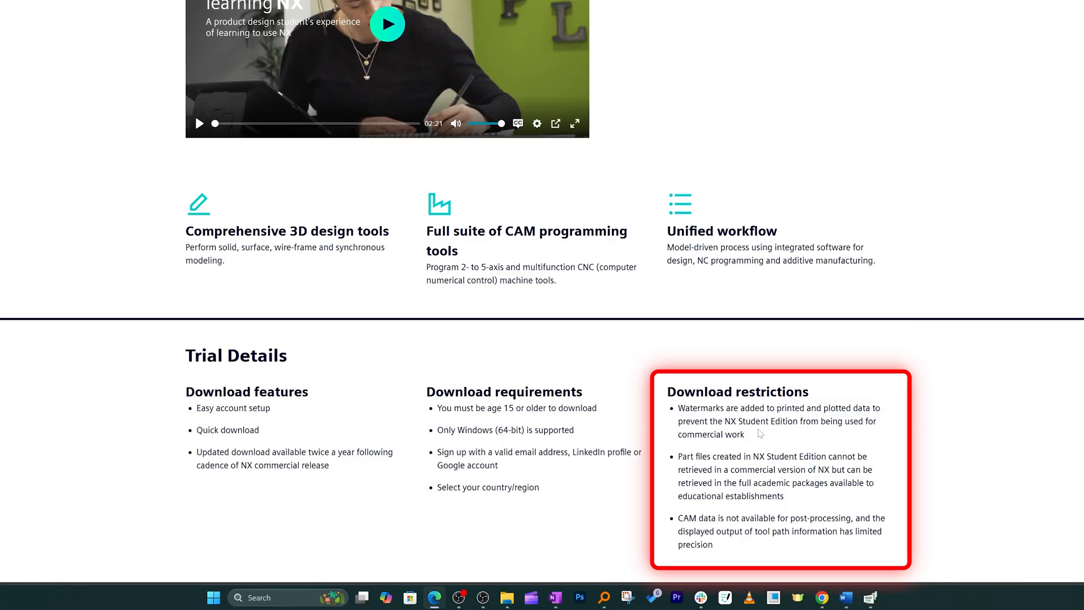
double_click(748, 422)
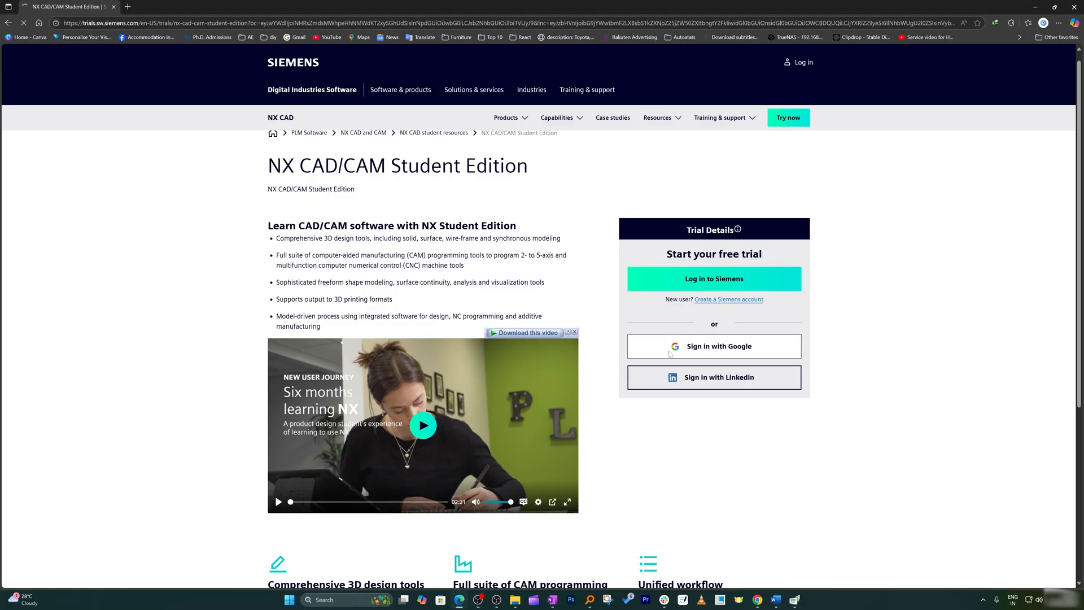
Sign in to the Siemens trial with a Google account and accept the updated terms.
click(713, 345)
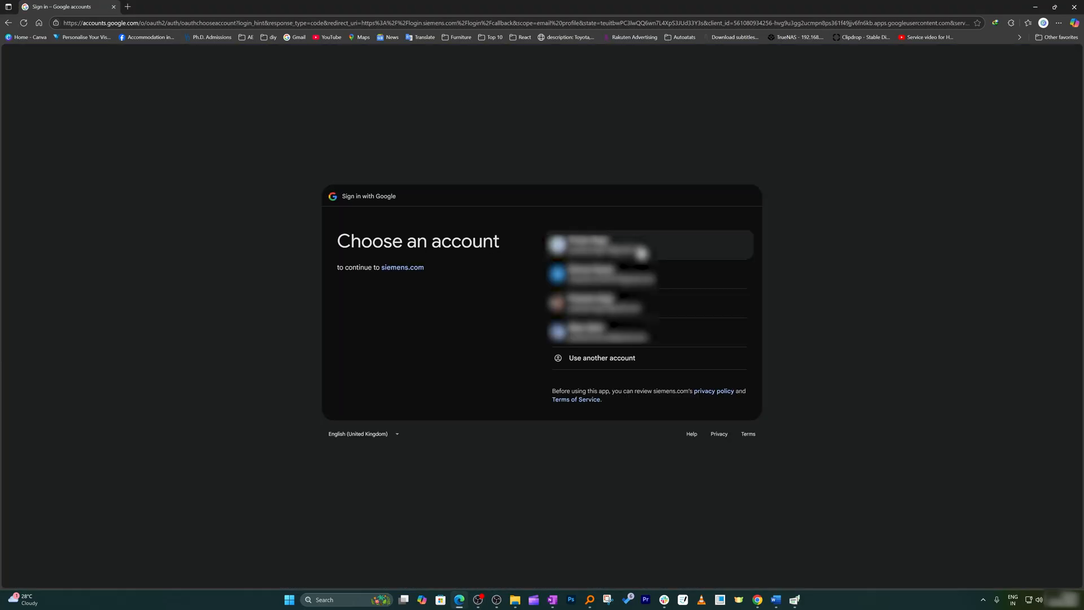
click(586, 304)
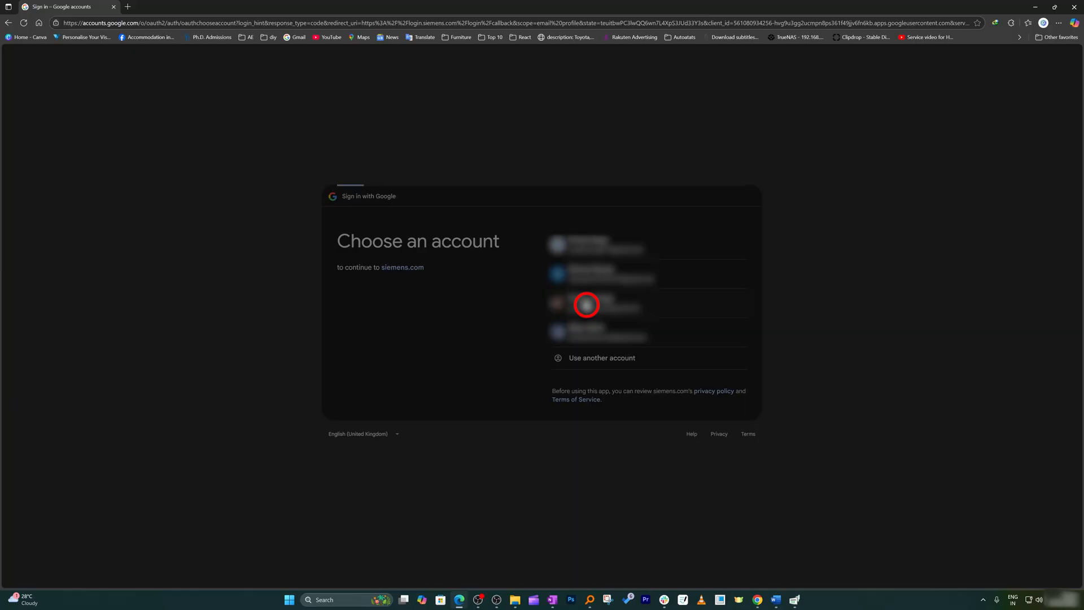
click(586, 304)
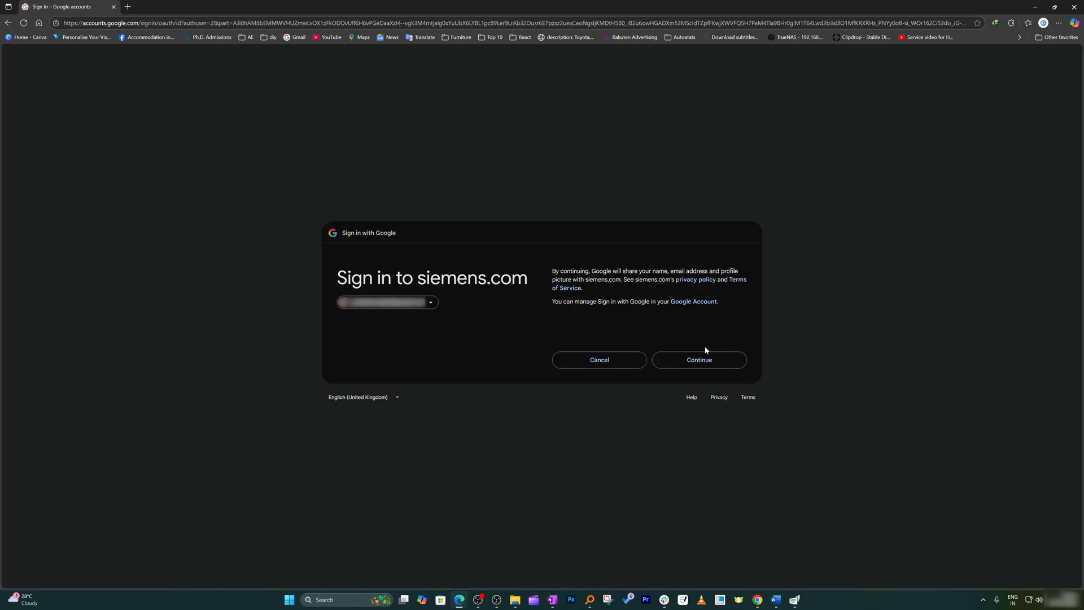
click(698, 359)
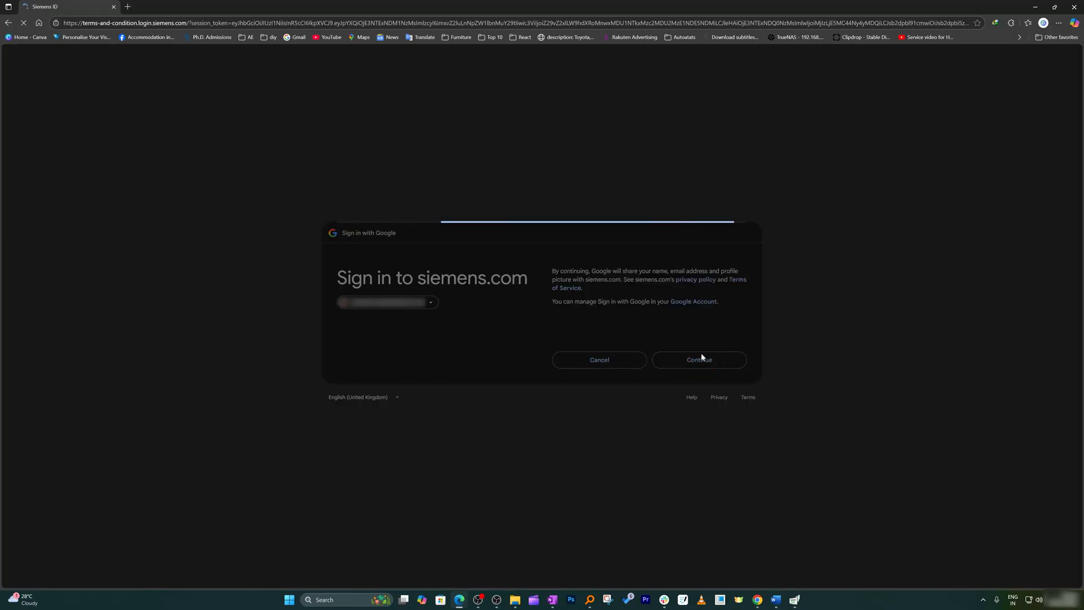
click(699, 359)
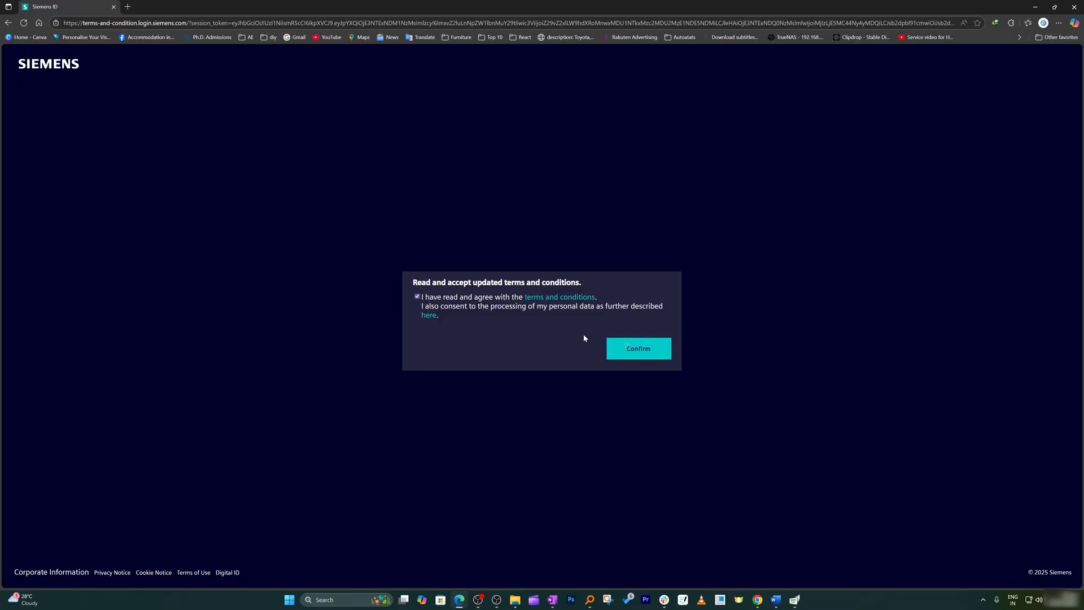
click(637, 348)
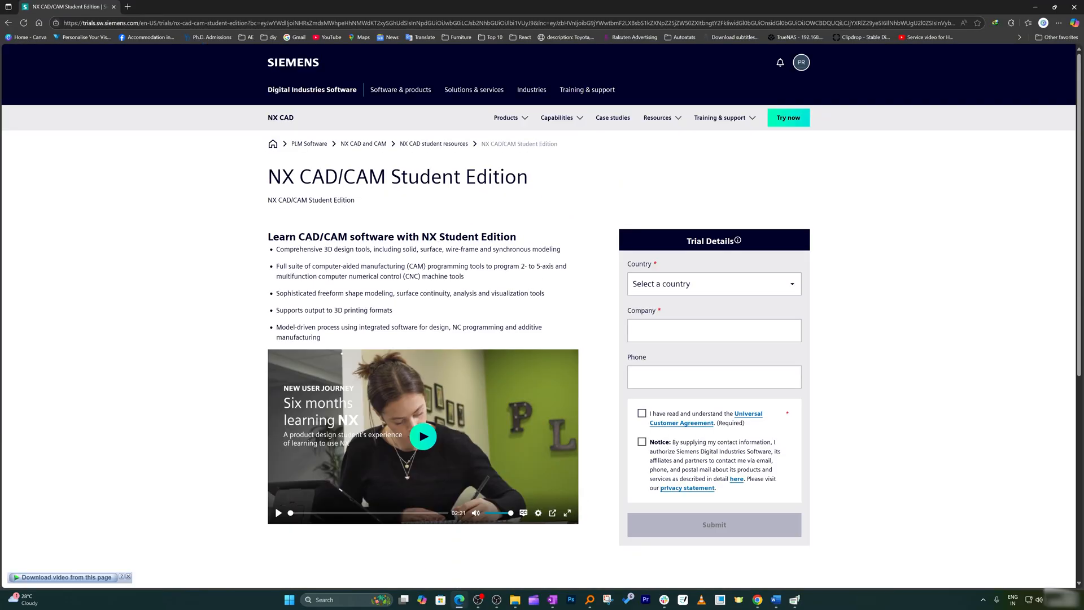
Submit the trial form with country India, company 'Student' and both agreements ticked.
click(714, 283)
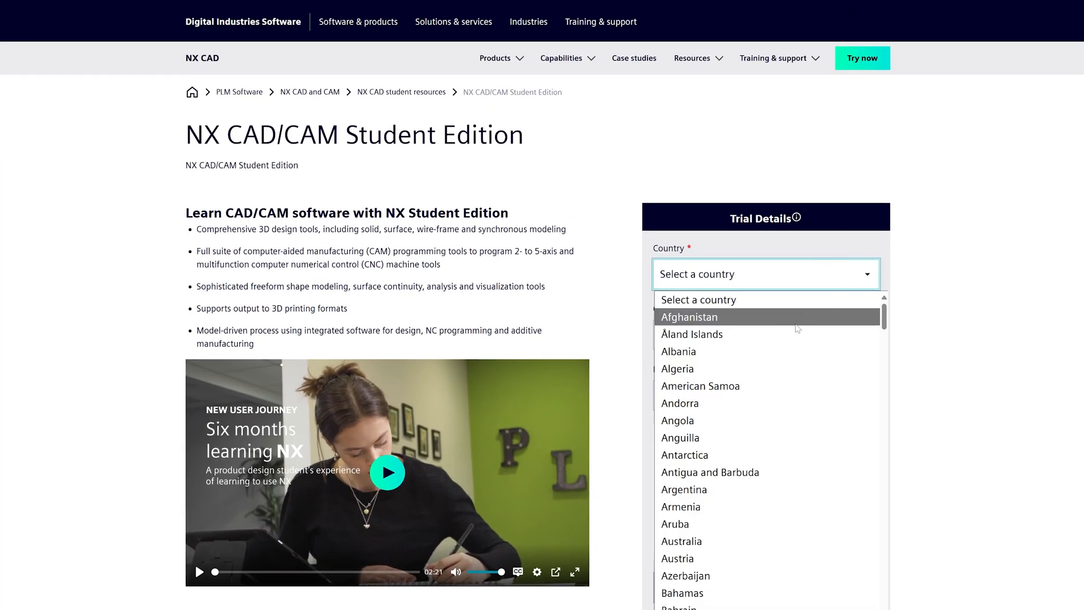
scroll(down, 3)
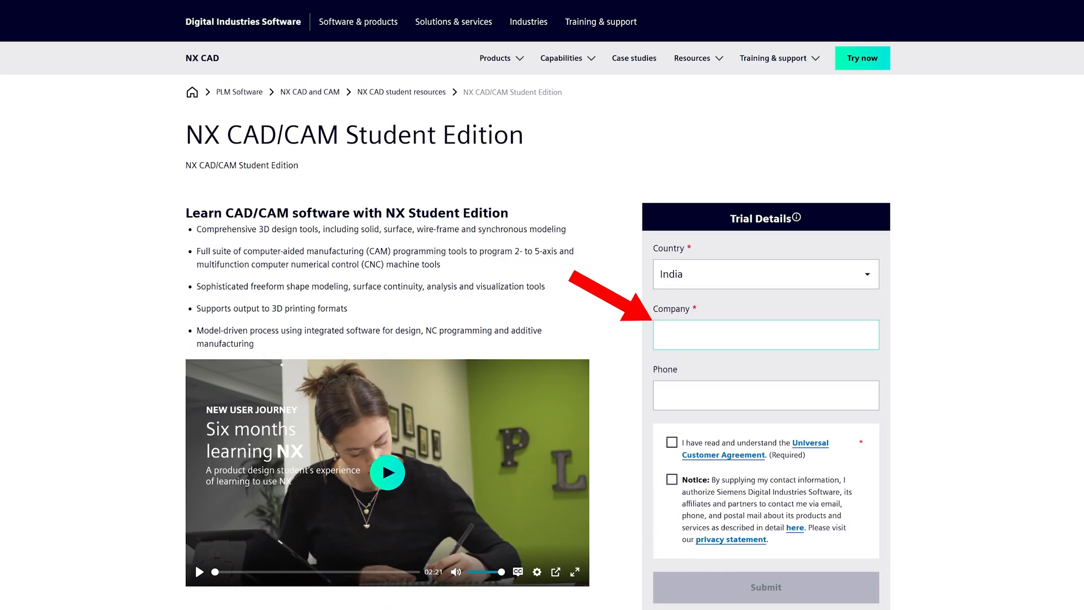
text(St)
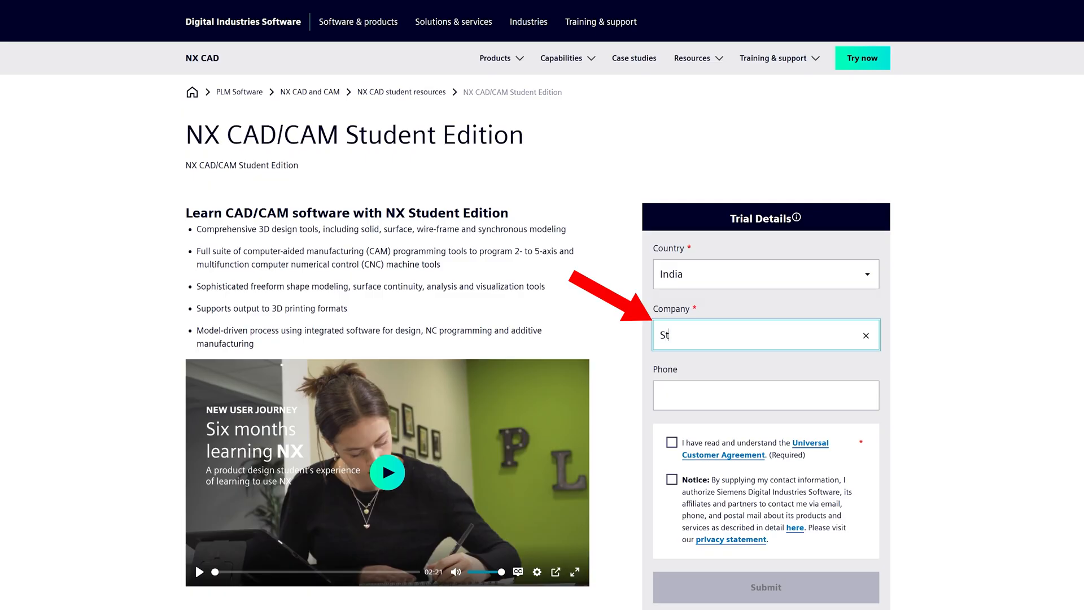
text(udent)
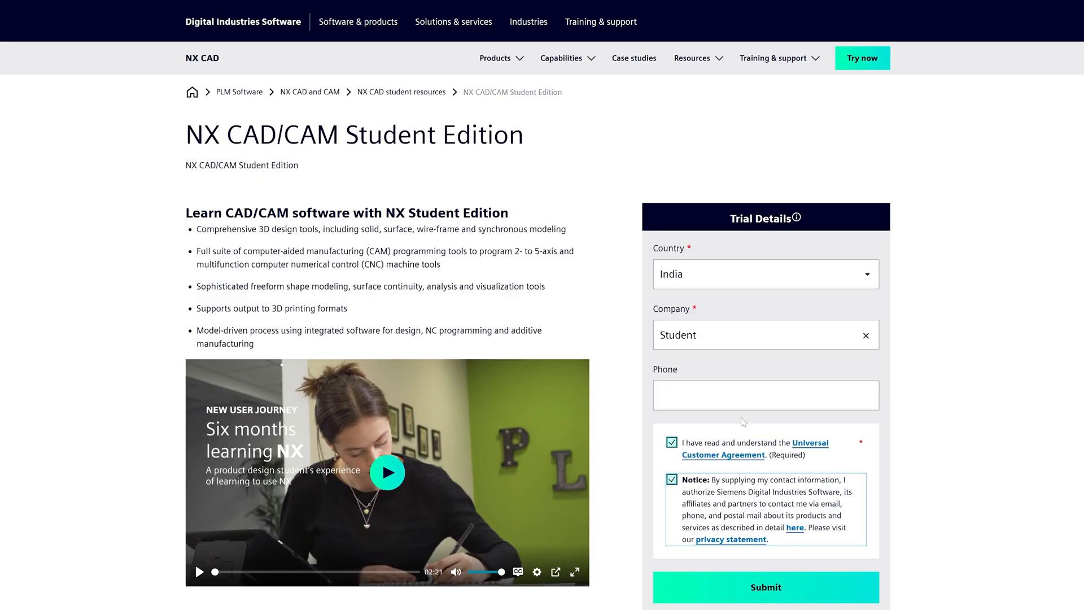
click(766, 587)
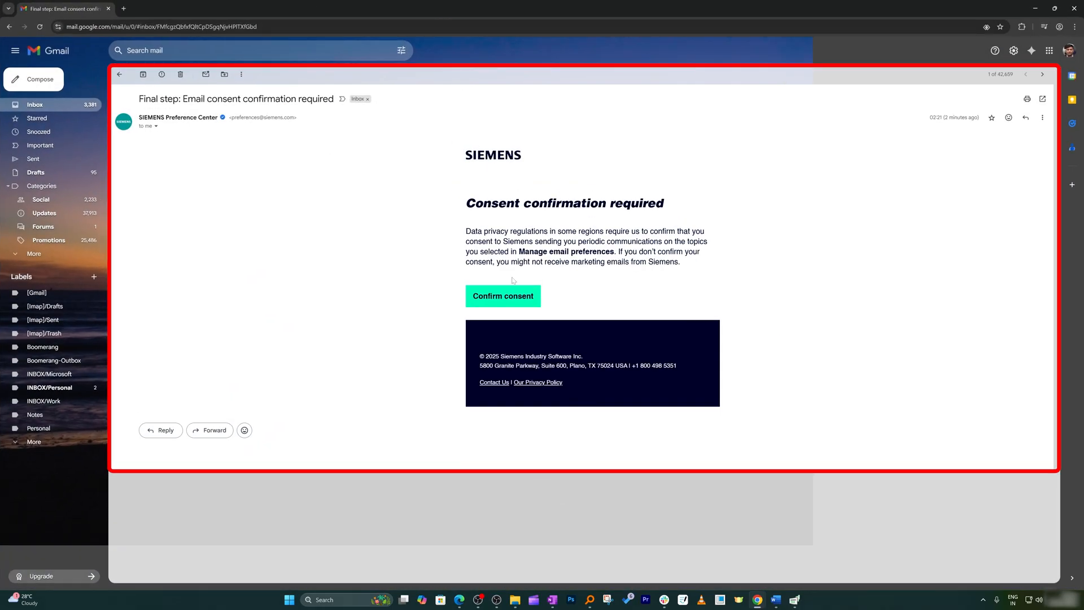
mouse_move(502, 296)
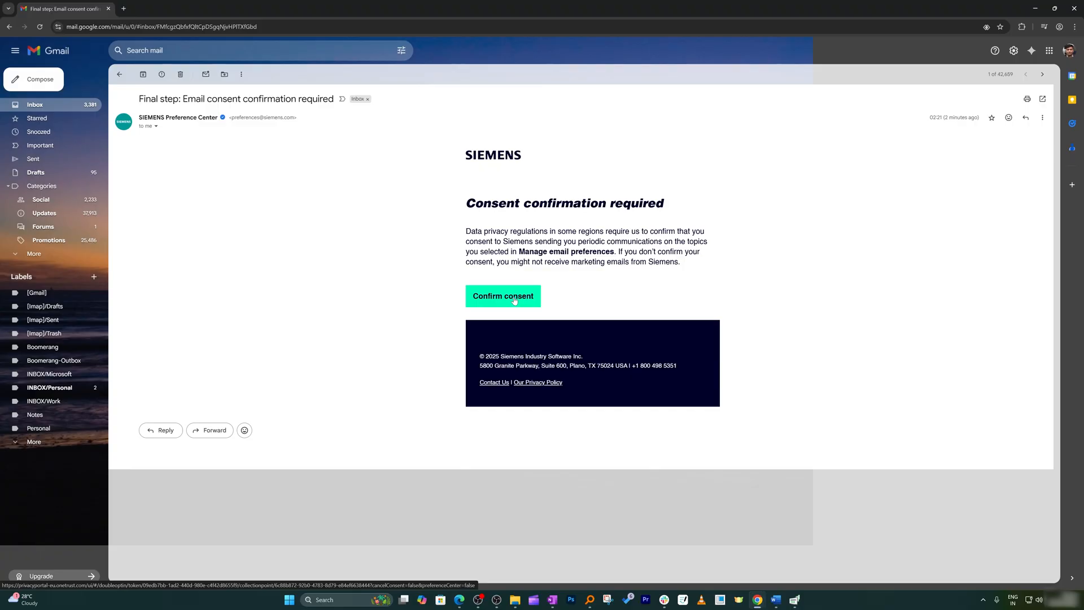
Confirm consent to Siemens emails from the Gmail confirmation message.
click(503, 296)
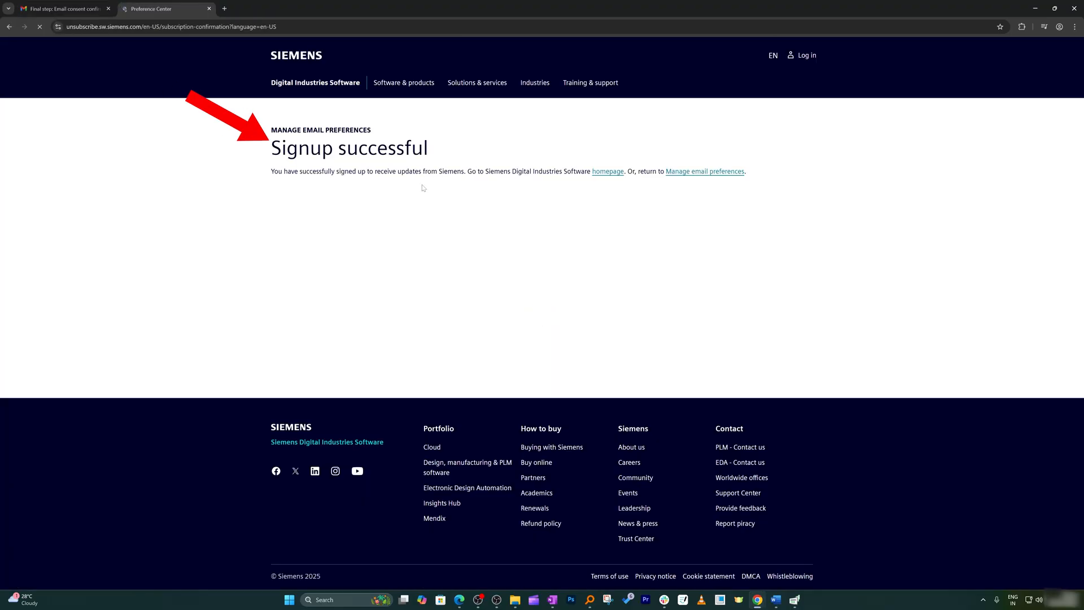
mouse_move(640, 180)
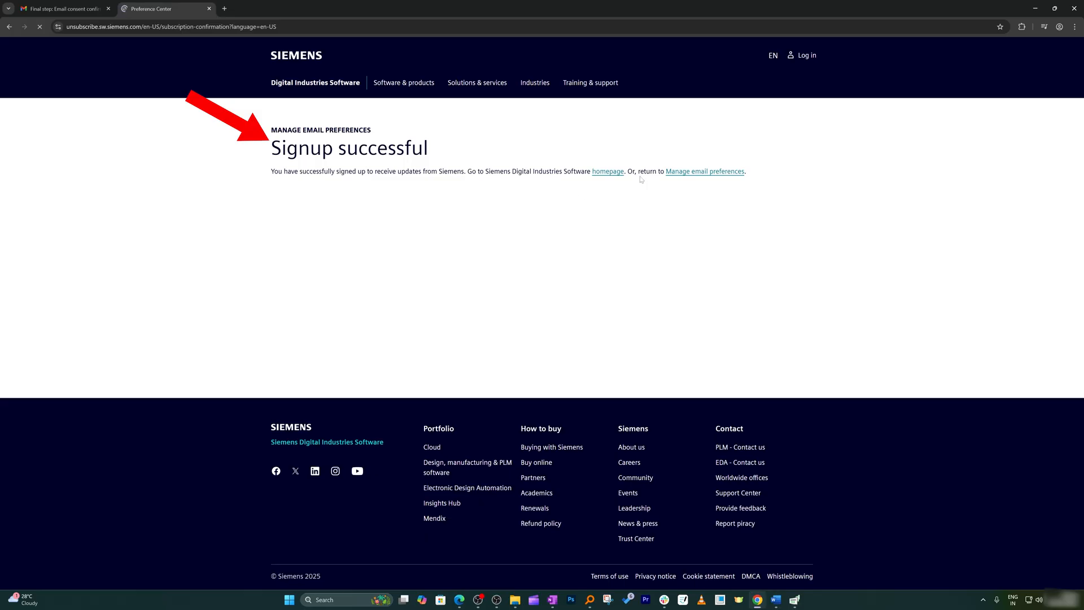
mouse_move(608, 172)
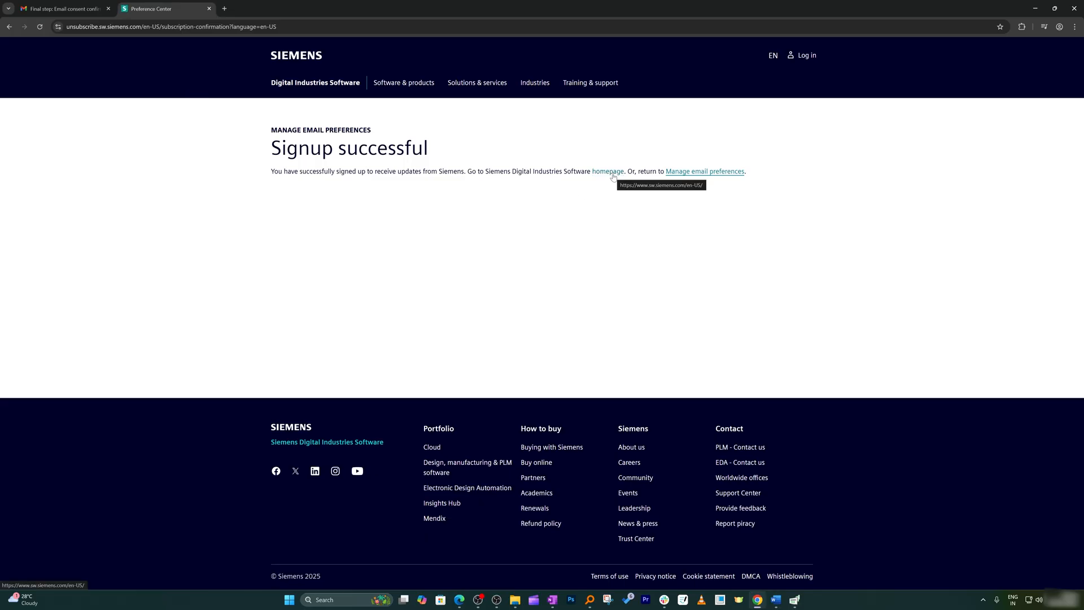
Go to the Siemens Digital Industries Software homepage and start logging in.
click(608, 171)
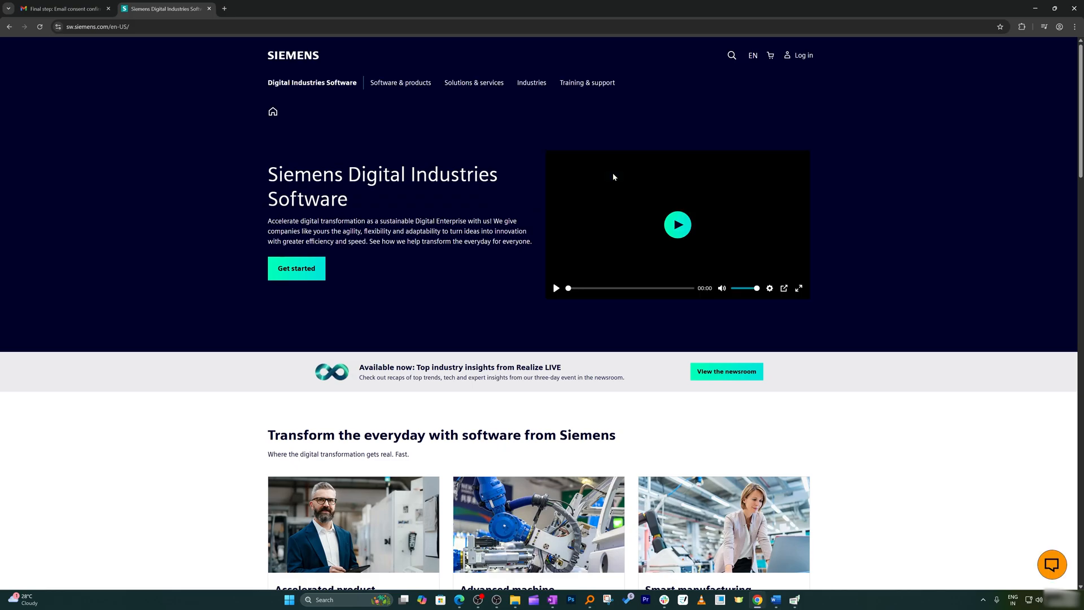
click(677, 224)
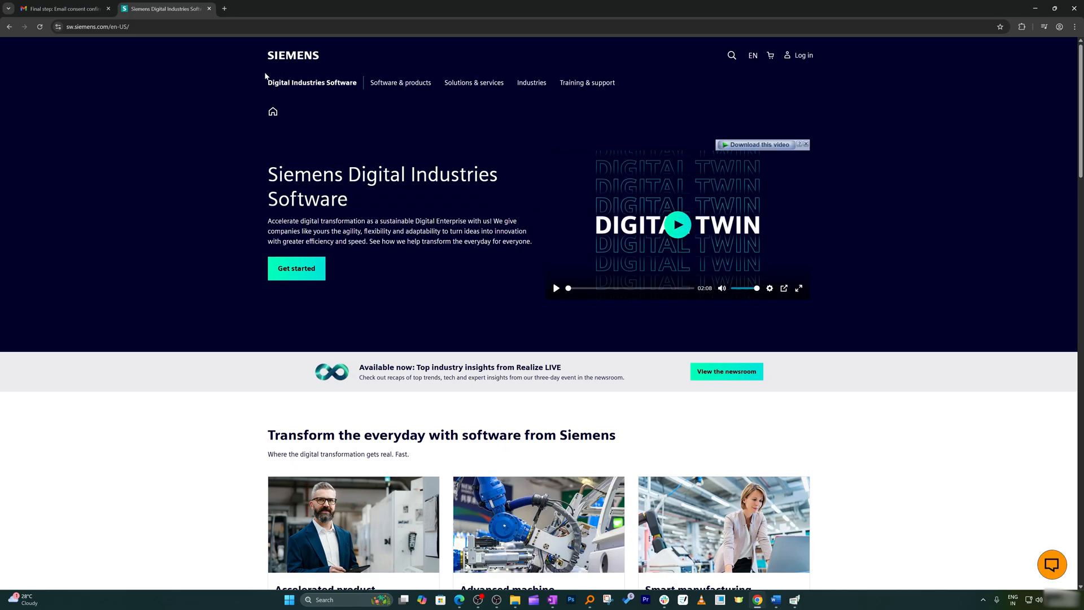
click(802, 55)
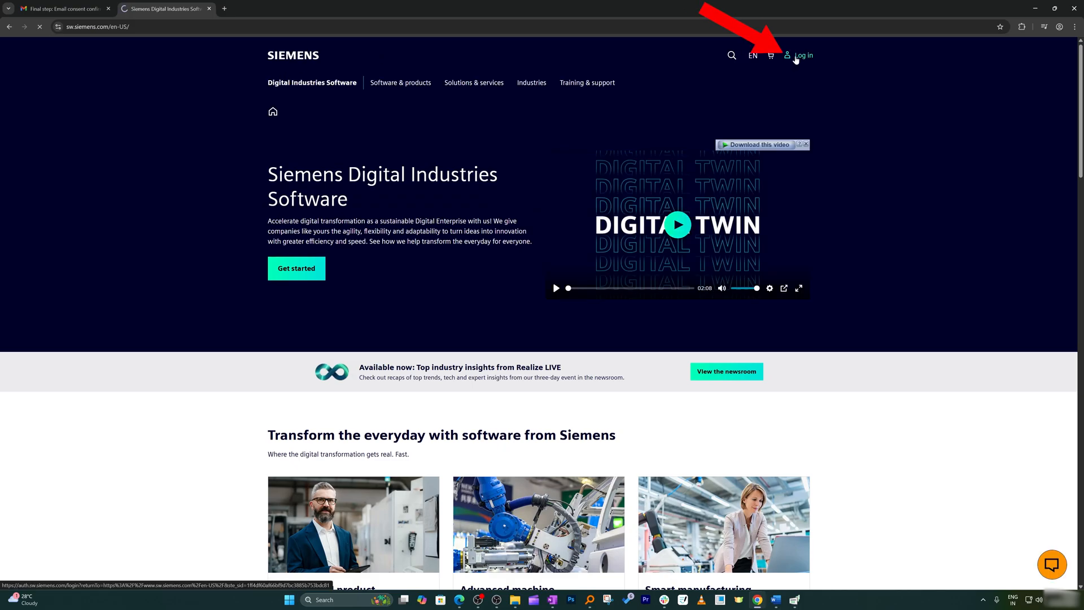
Sign in with Google and register the organization as a University named 'Wars...'.
click(802, 56)
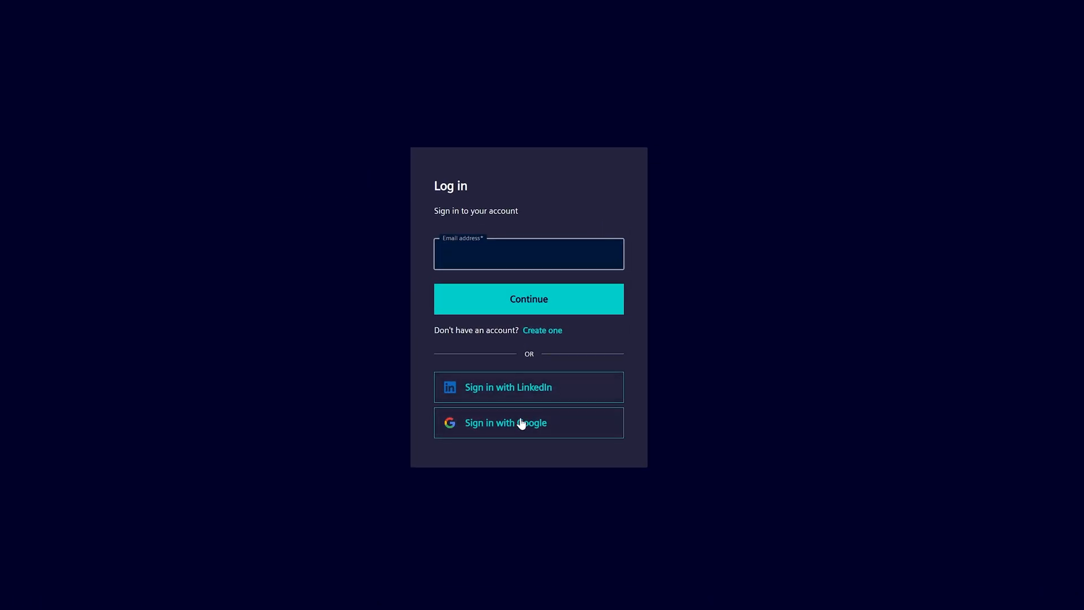
click(529, 423)
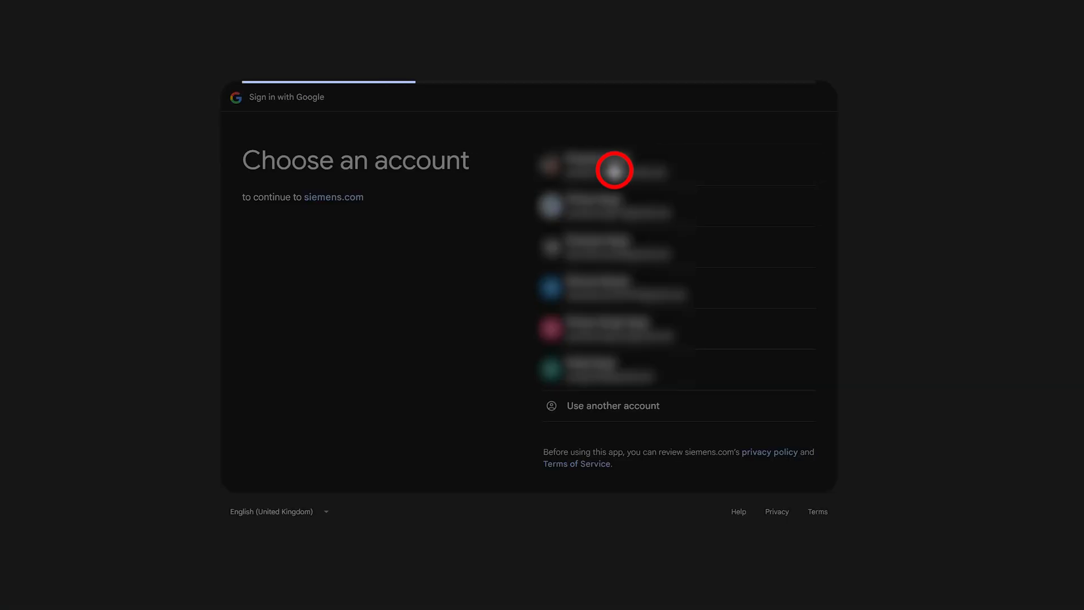
click(613, 166)
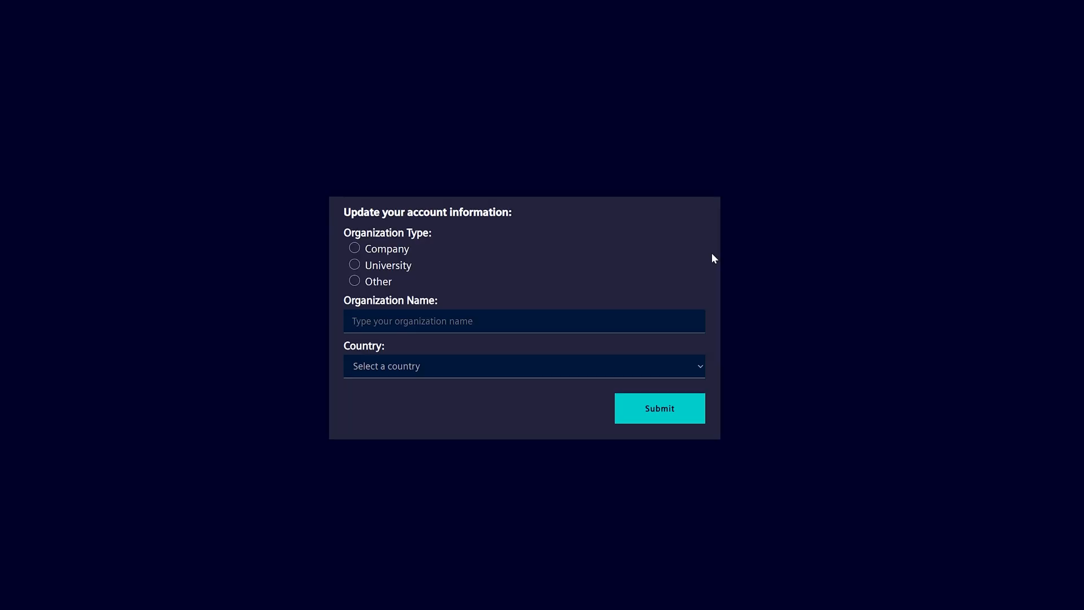
click(353, 265)
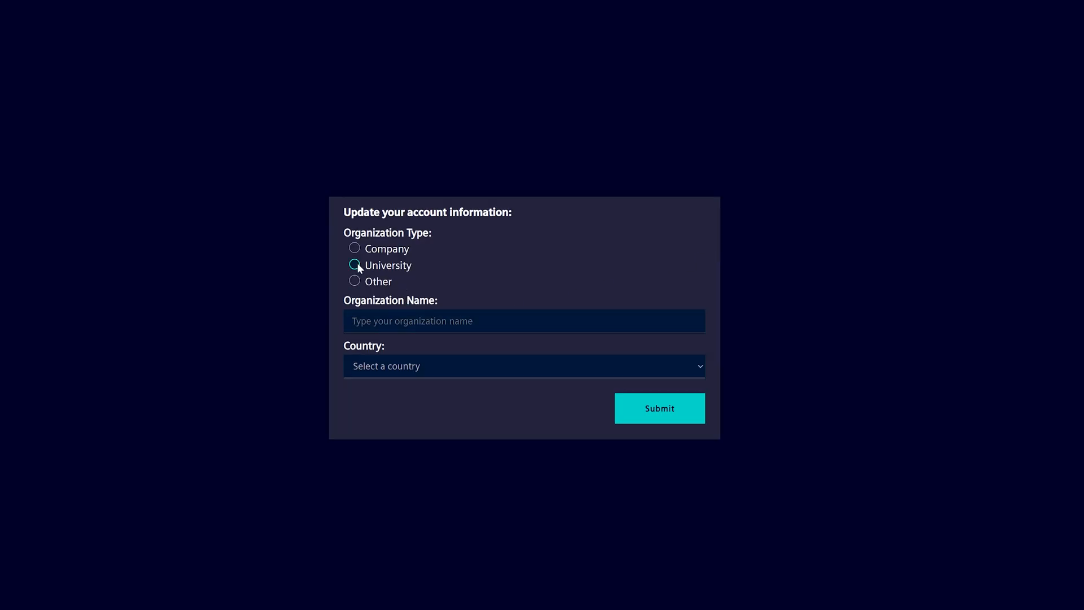
click(355, 264)
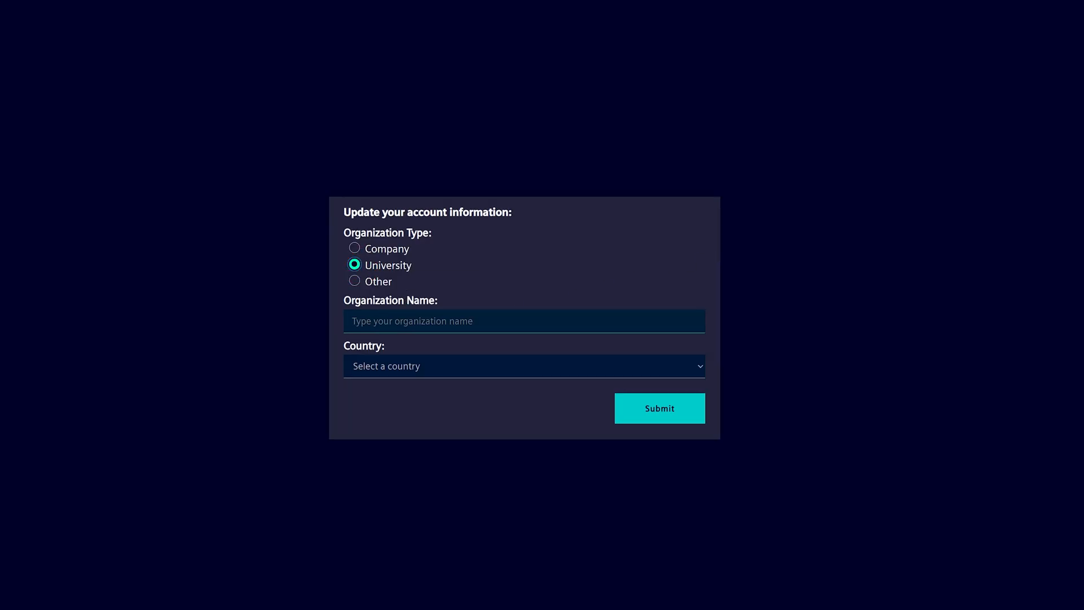
text(Wars)
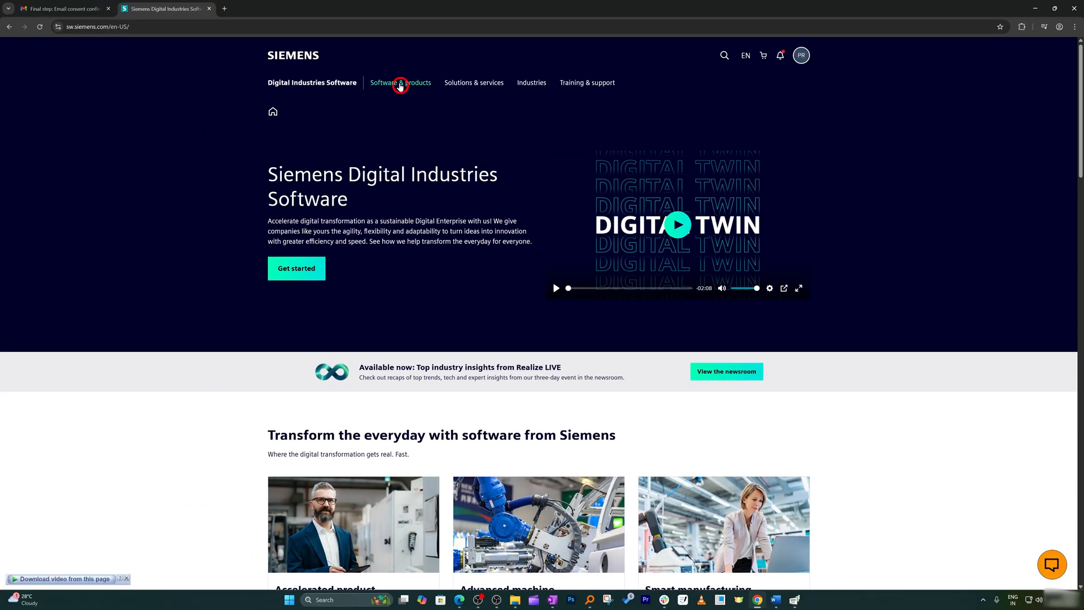
Navigate Software & products > Mechanical design > NX and reach the student offerings.
click(400, 82)
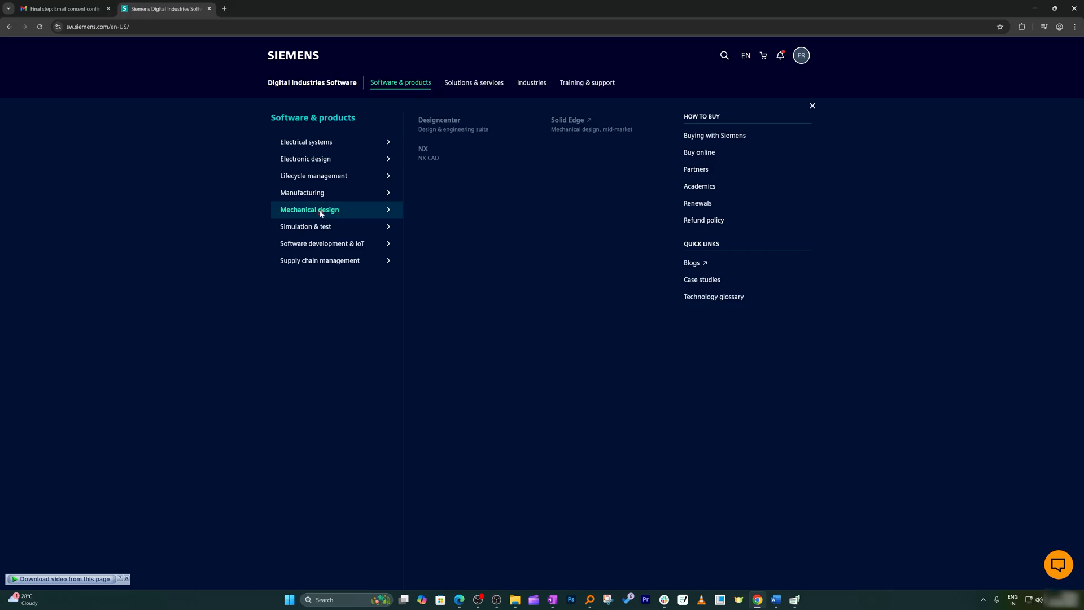
mouse_move(430, 206)
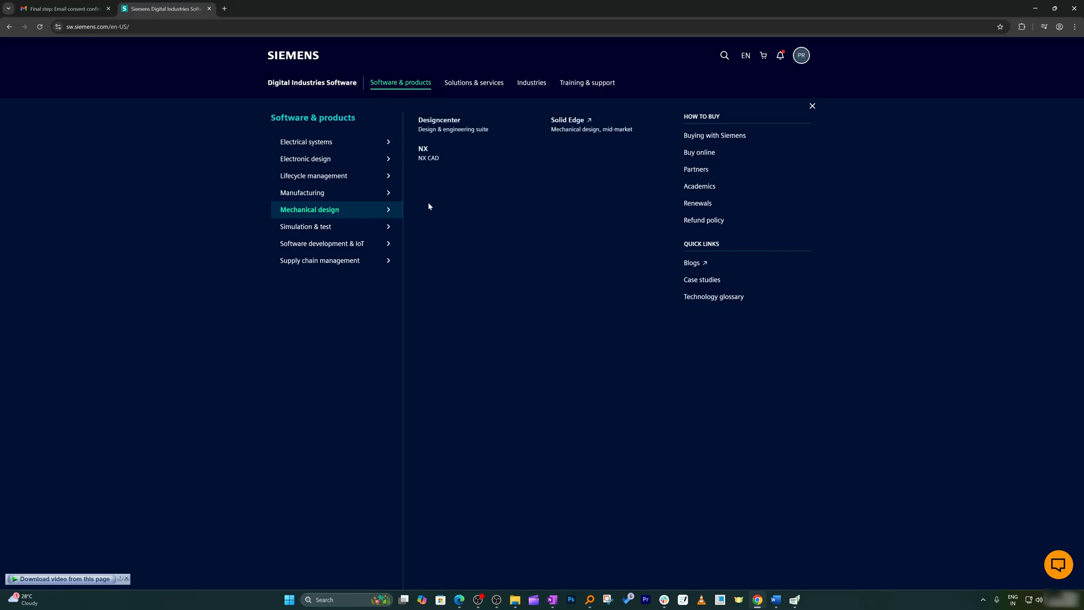
click(424, 149)
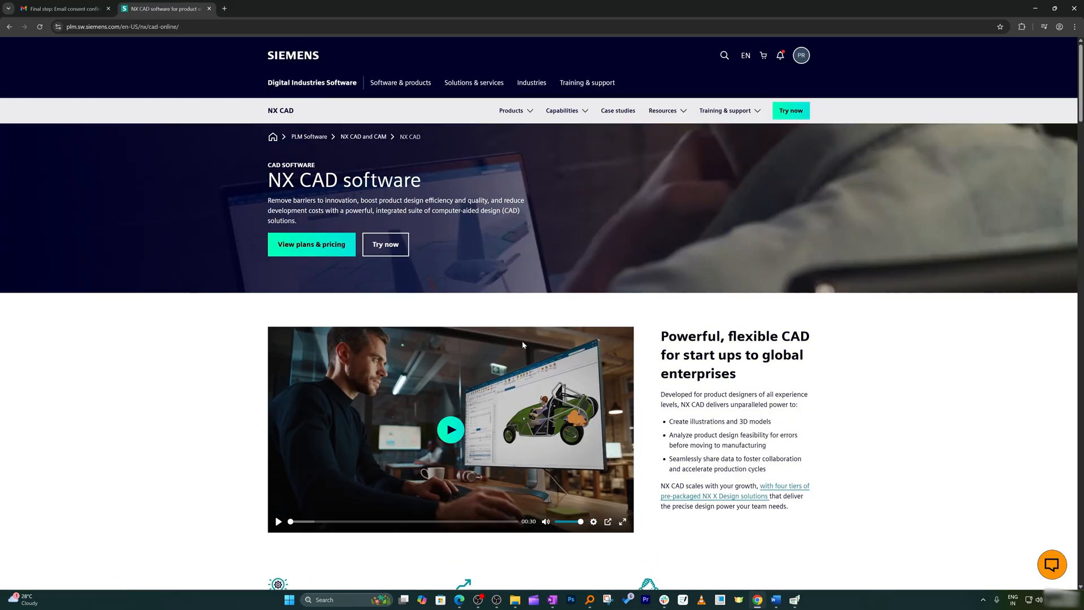
scroll(down, 3)
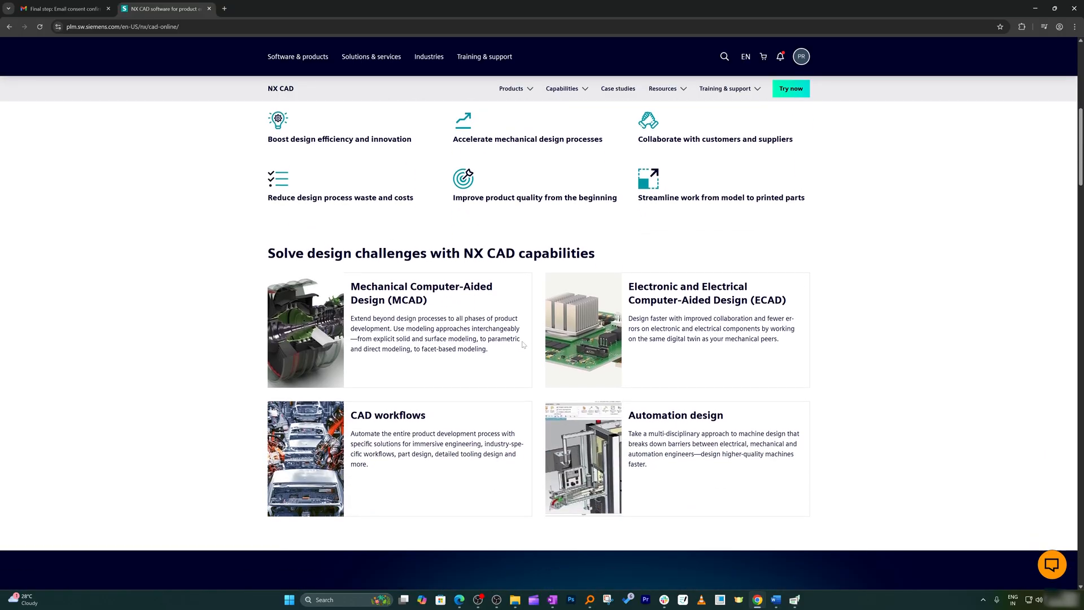
scroll(down, 3)
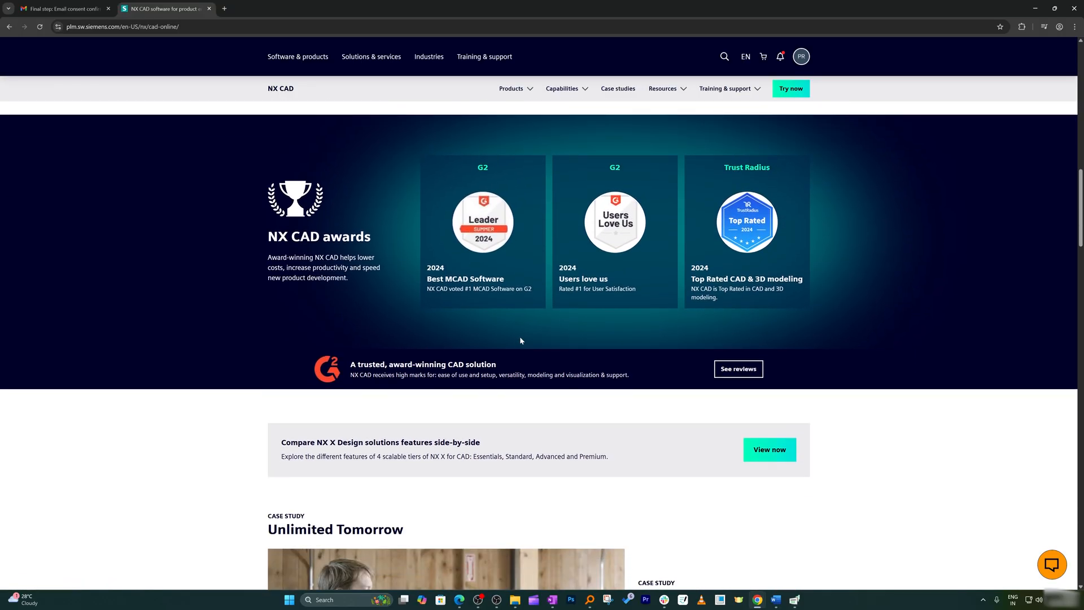
scroll(down, 3)
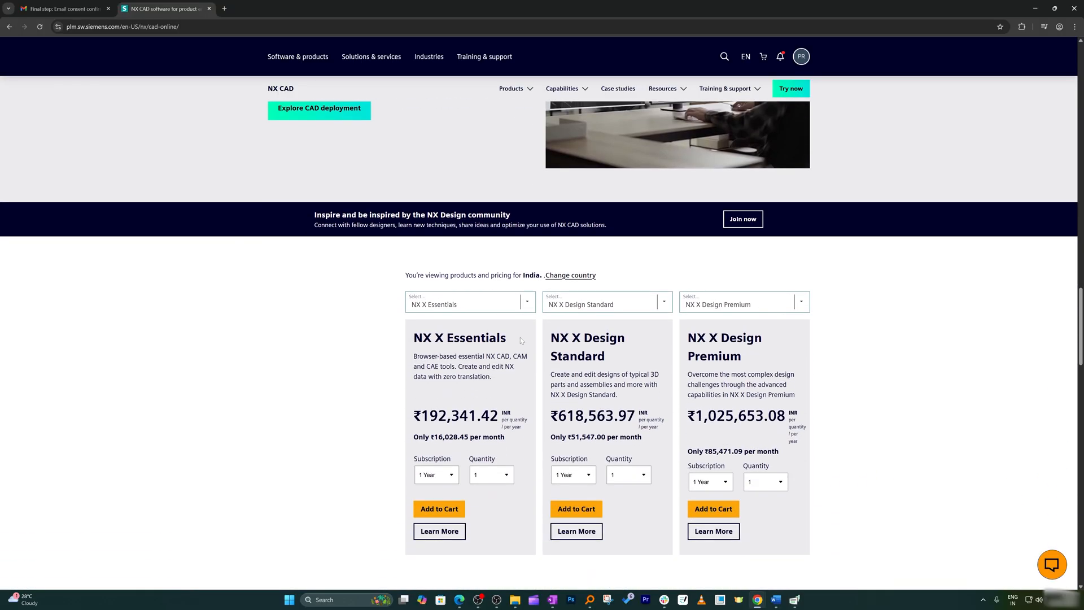
scroll(down, 3)
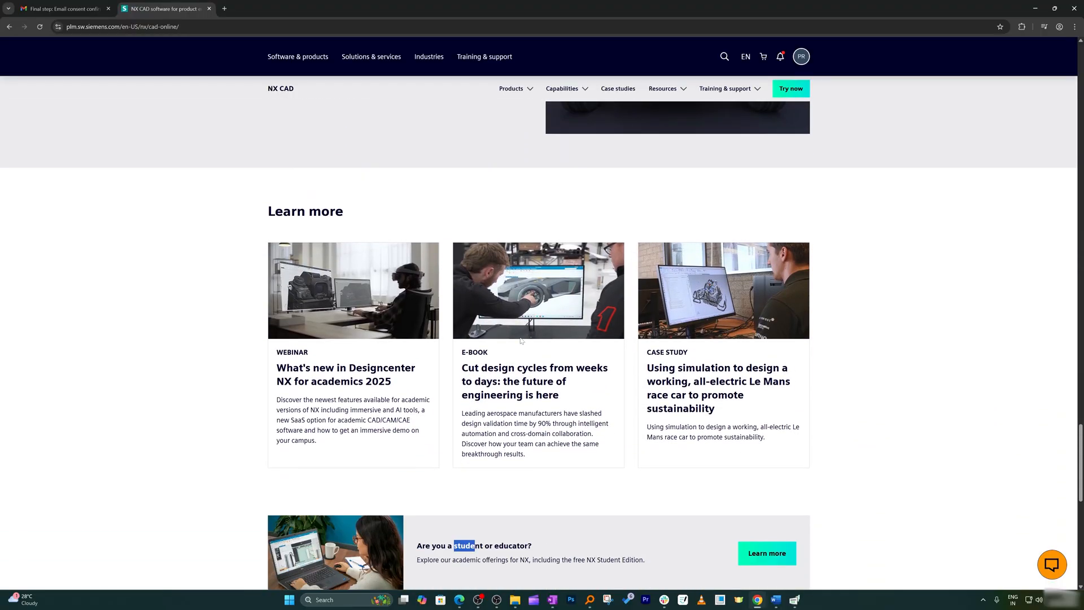
scroll(down, 3)
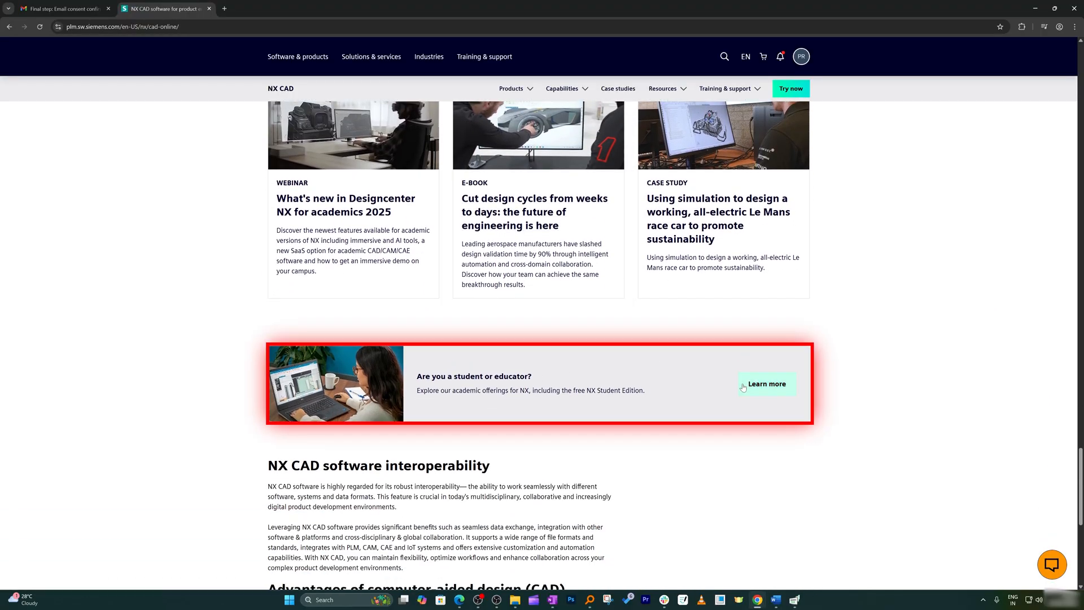
click(766, 384)
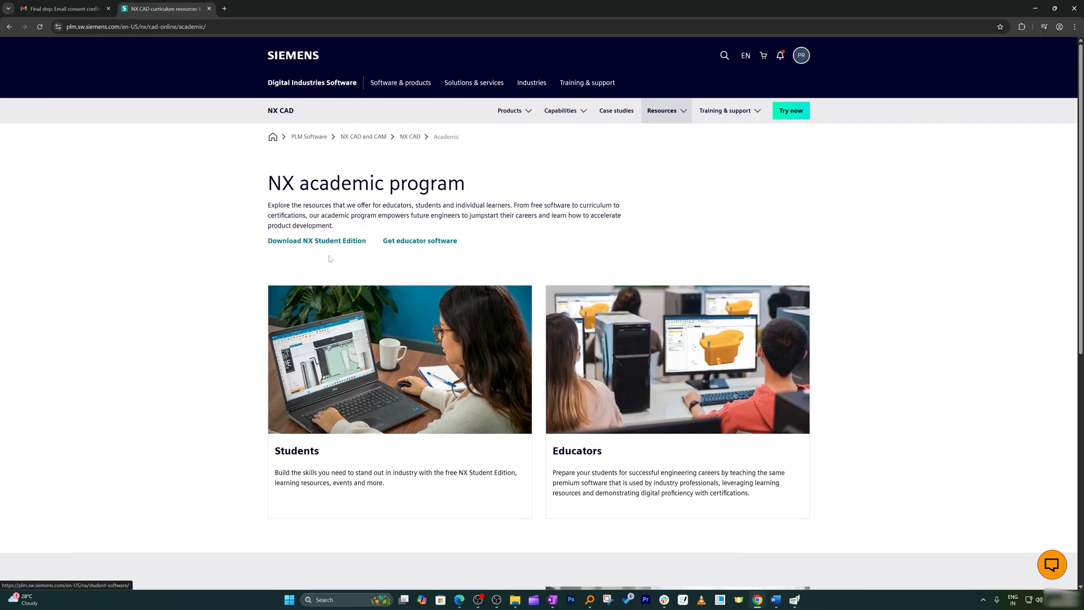
mouse_move(313, 247)
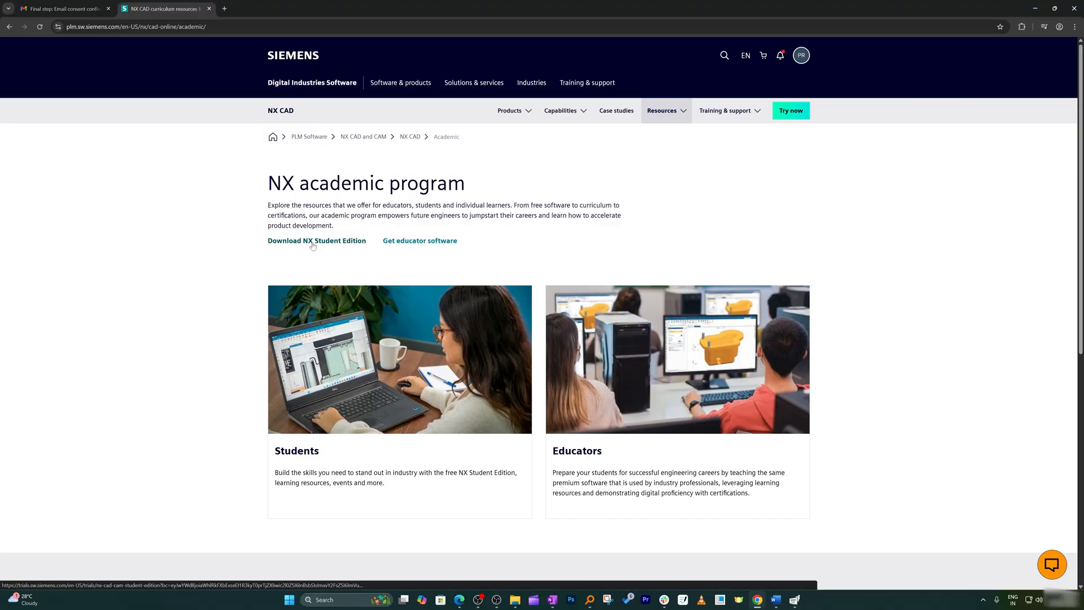
Start the NX Student Edition download via Support Center, then return to the trial page.
click(316, 239)
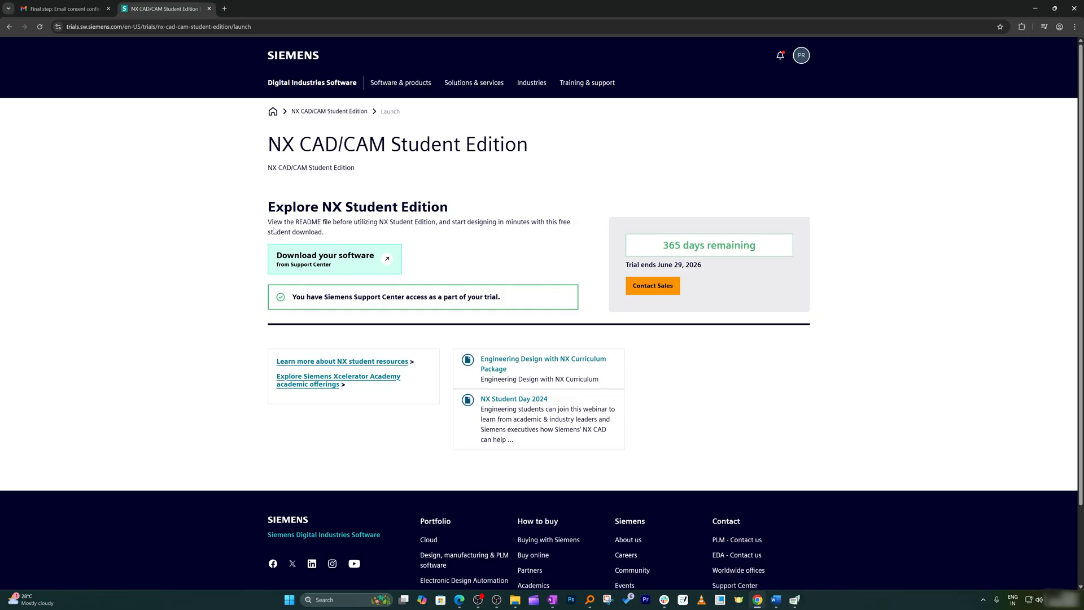
click(326, 260)
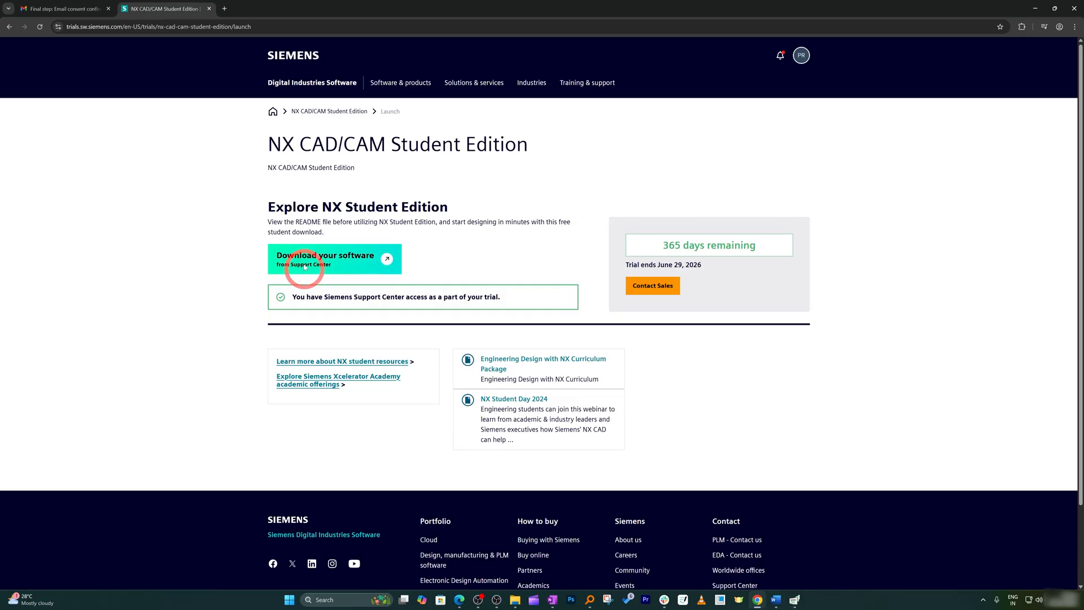
click(325, 258)
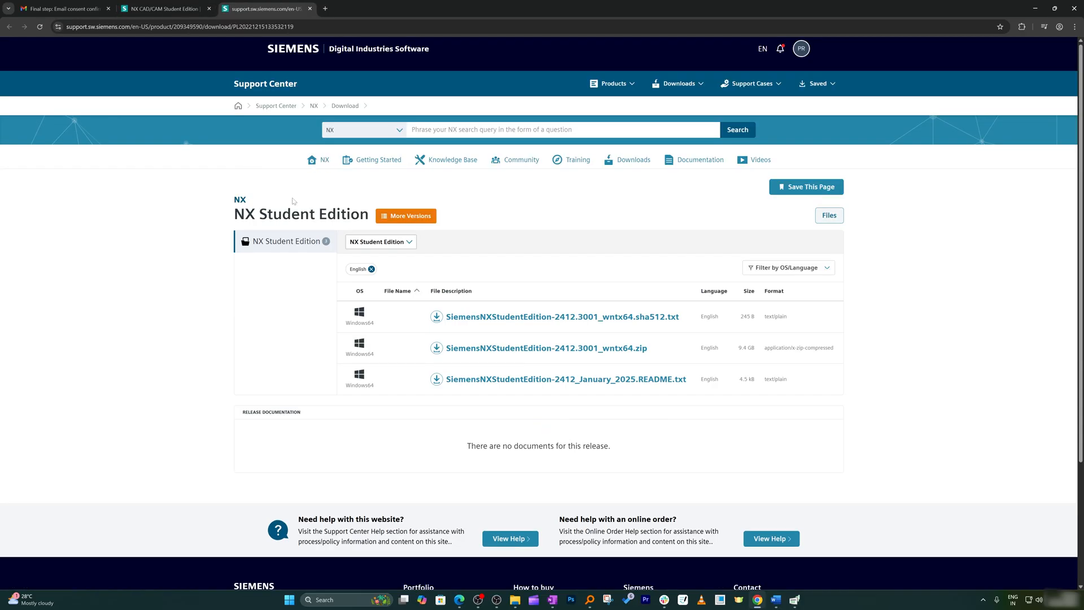
mouse_move(208, 212)
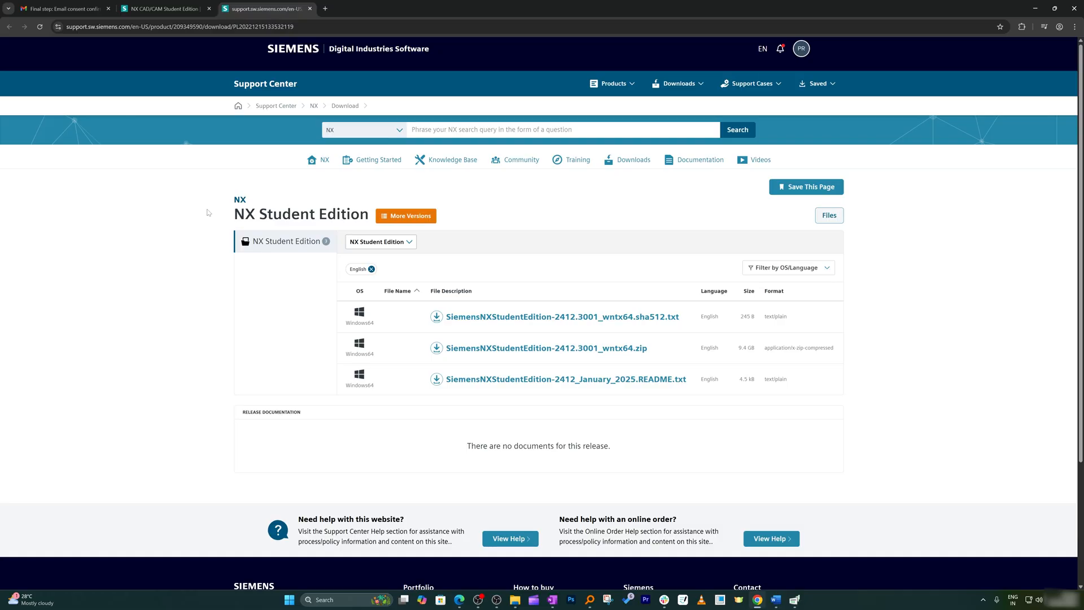
click(166, 8)
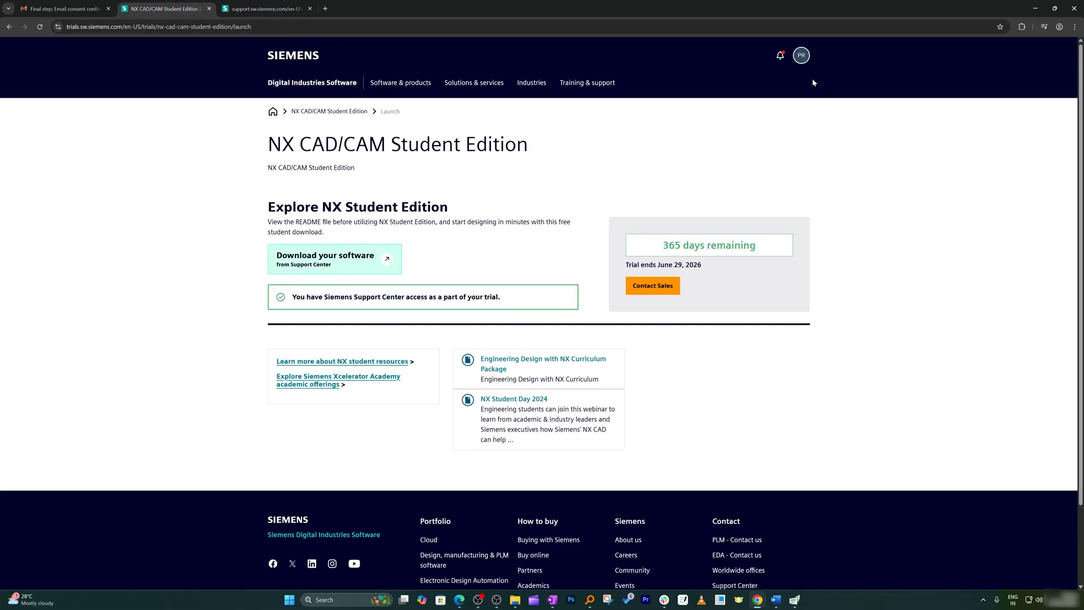
click(800, 55)
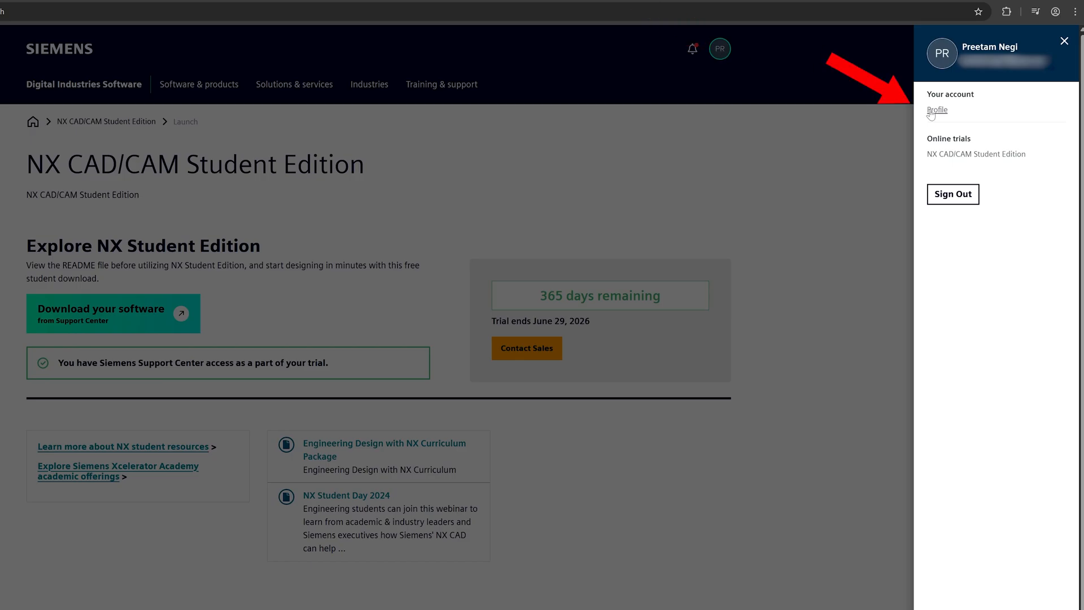
Review the account profile listing Warsaw University of Technology and NX as primary product.
click(936, 109)
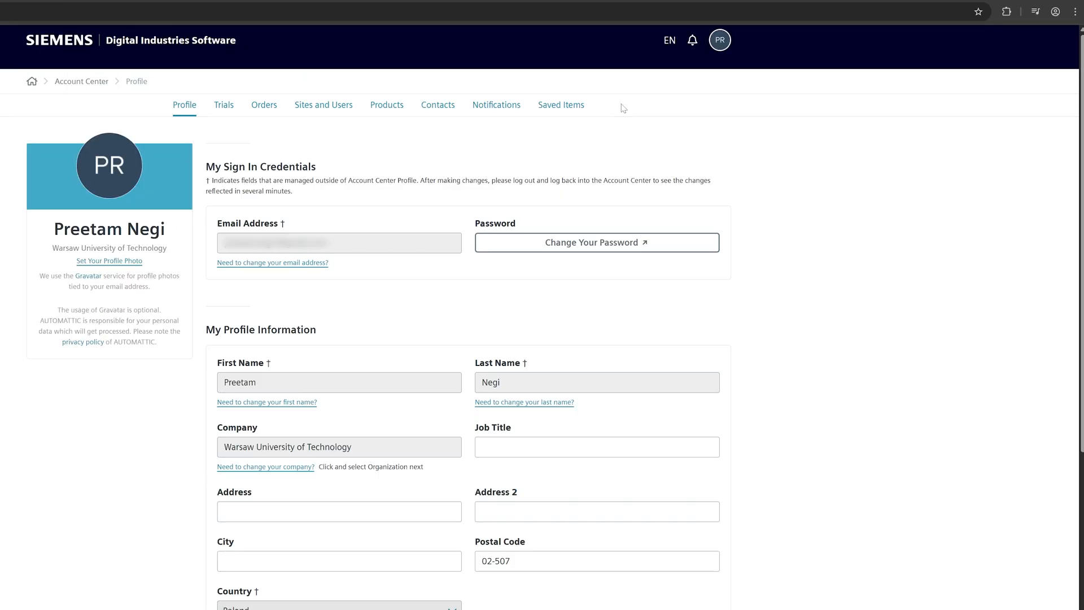
scroll(down, 3)
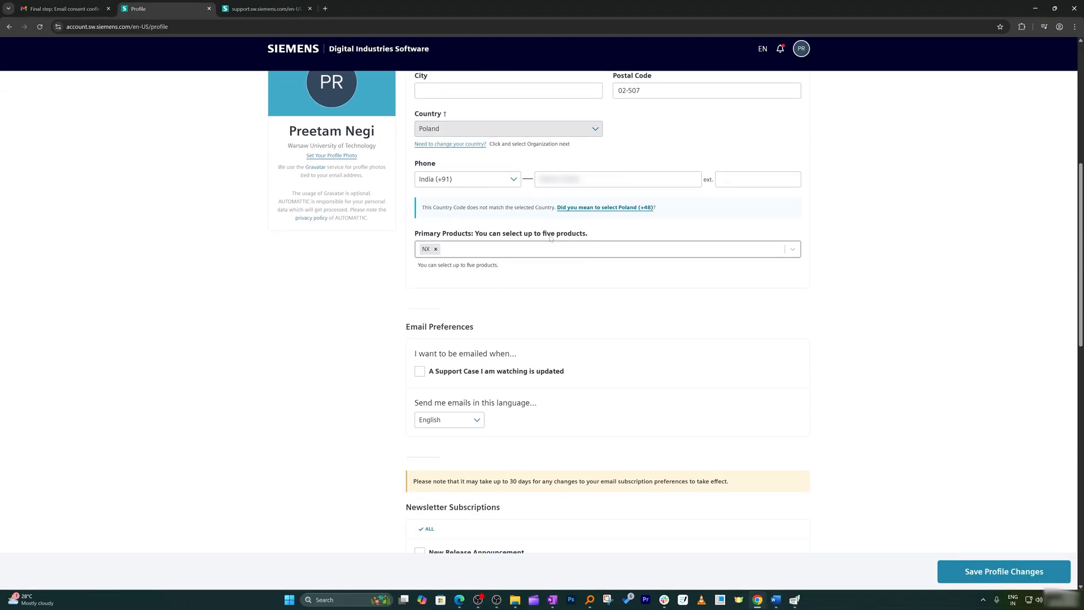
scroll(down, 3)
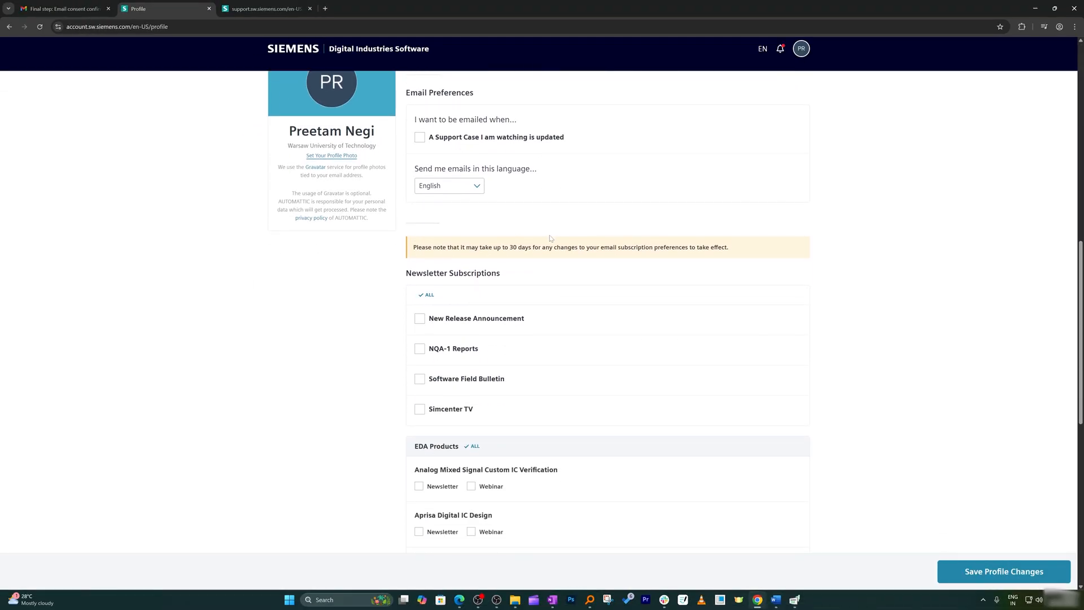
scroll(up, 3)
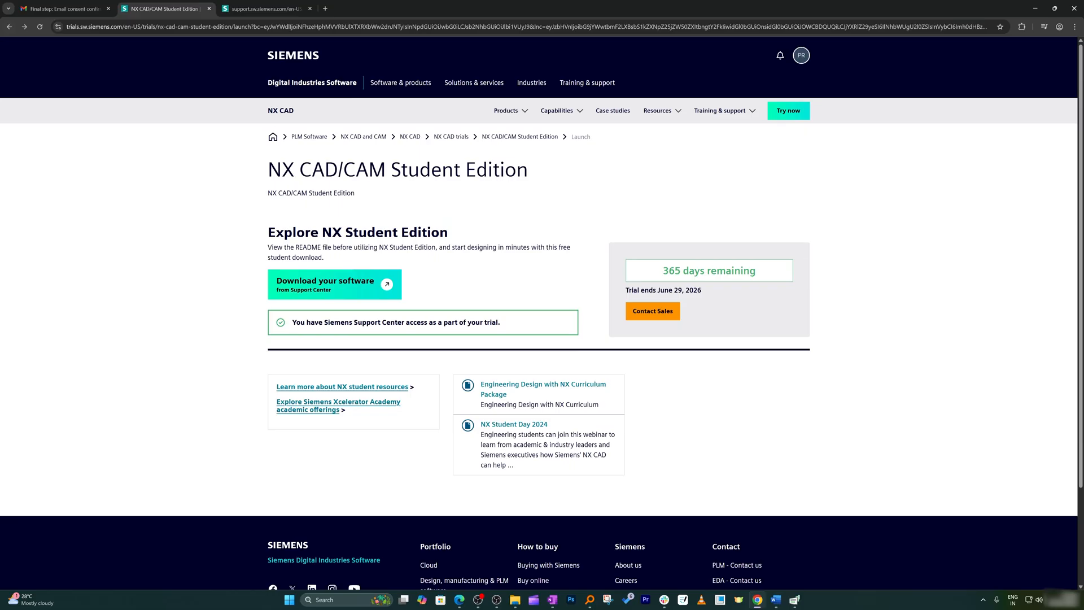
Download SiemensNXStudentEdition-2412.3001_wntx64.zip from Support Center and show it in its folder.
click(326, 285)
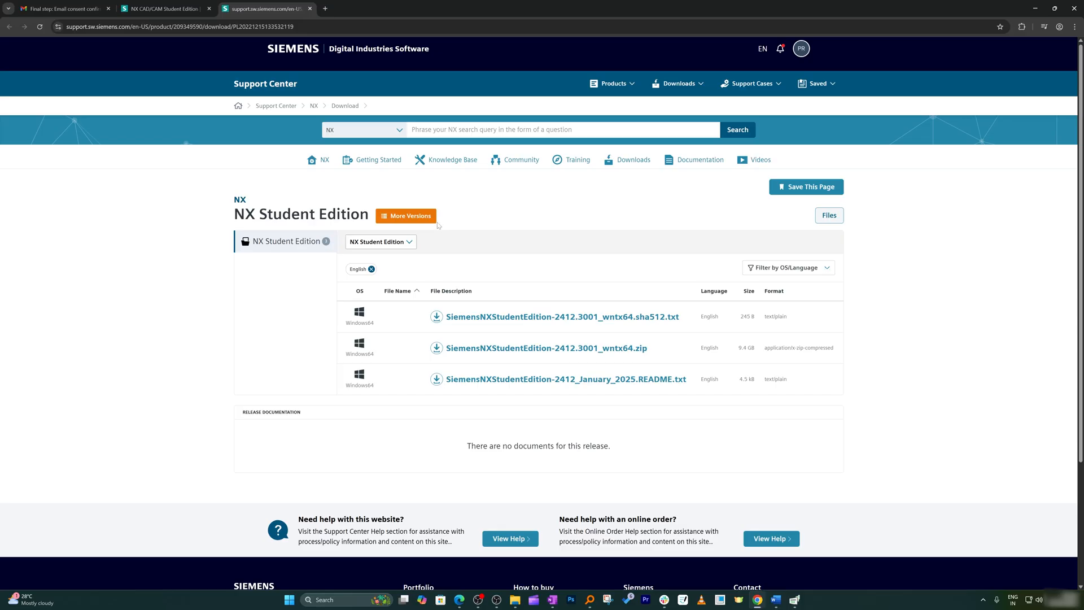
mouse_move(476, 260)
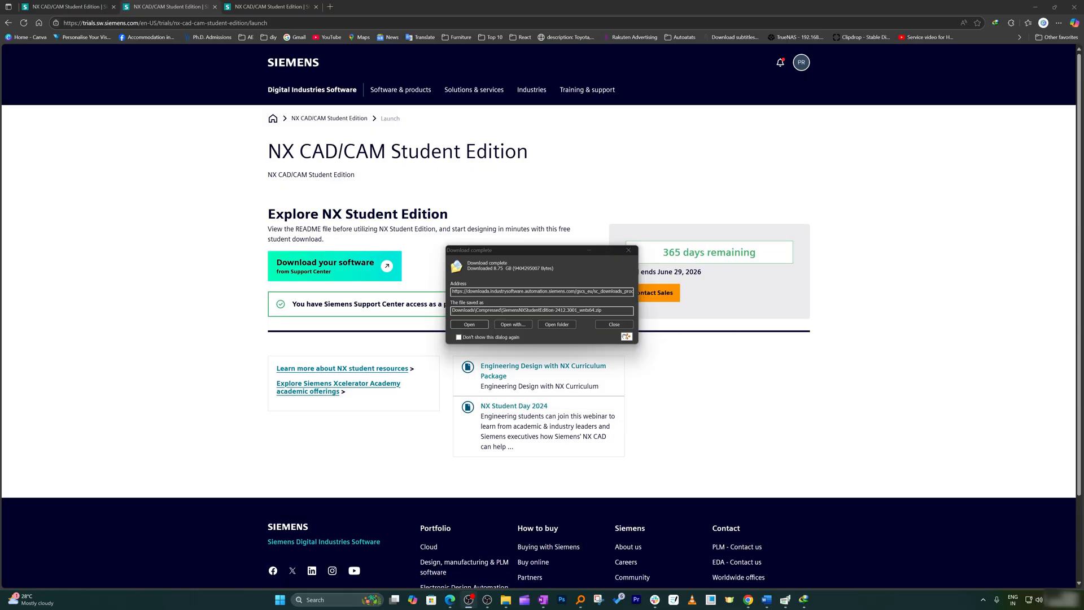
click(612, 324)
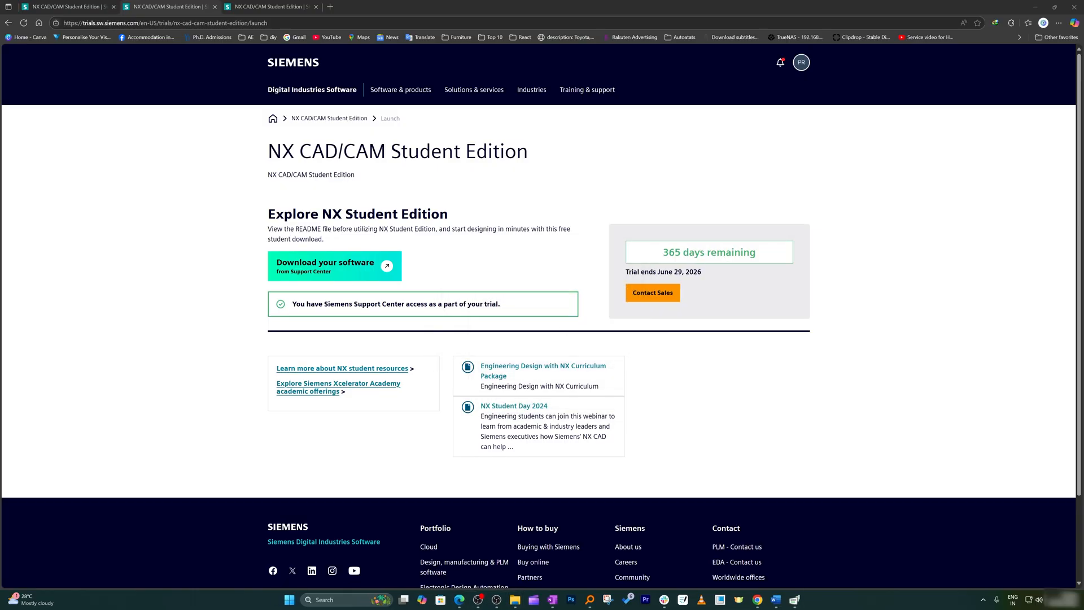
click(515, 602)
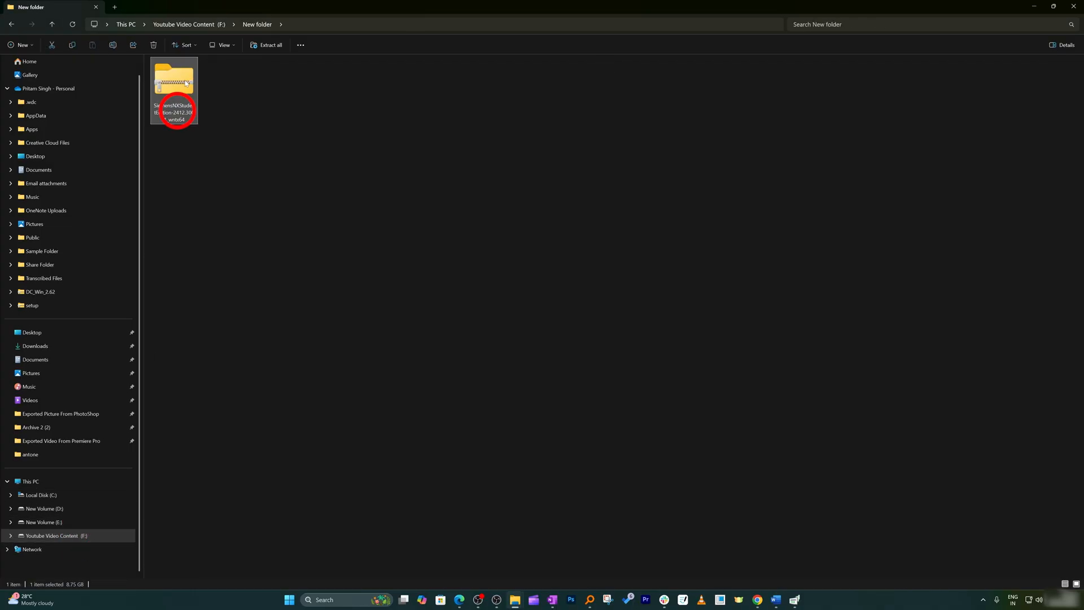
Extract the NX archive and launch its Setup with English as the installation language.
right_click(174, 90)
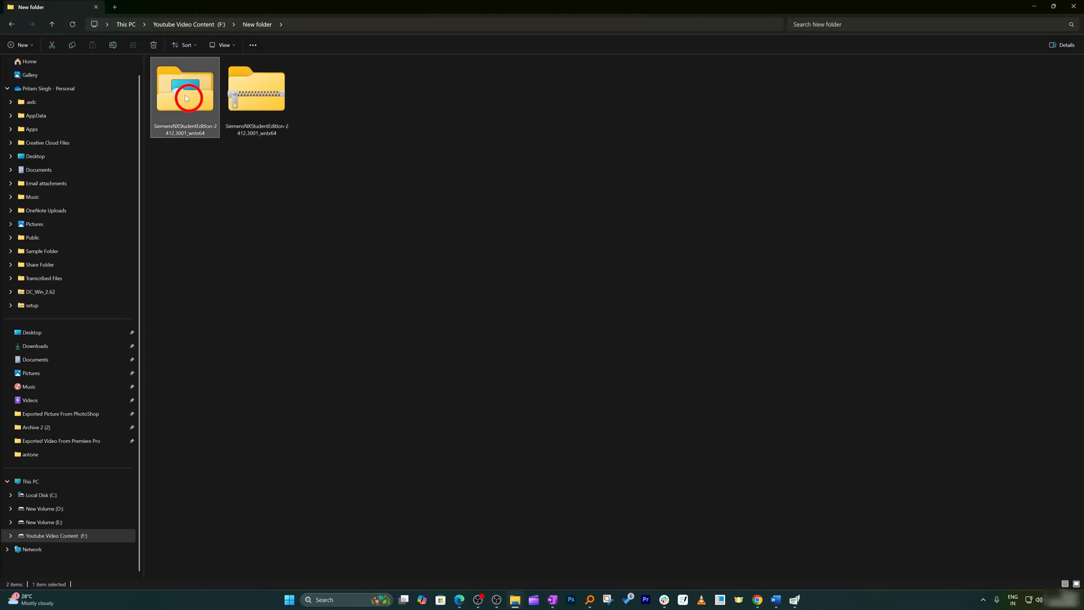
double_click(184, 88)
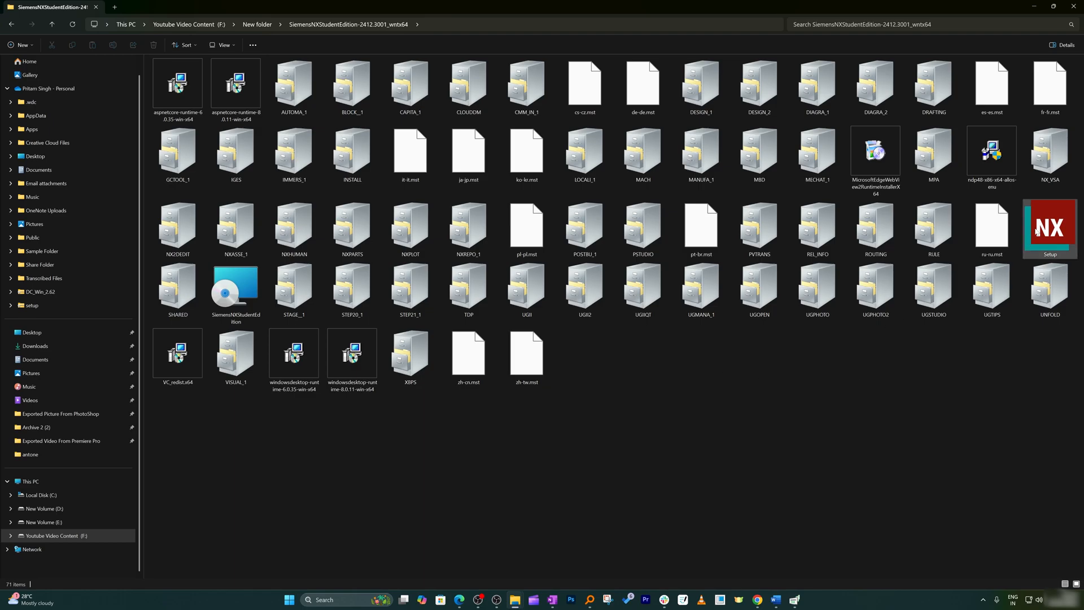
double_click(1049, 228)
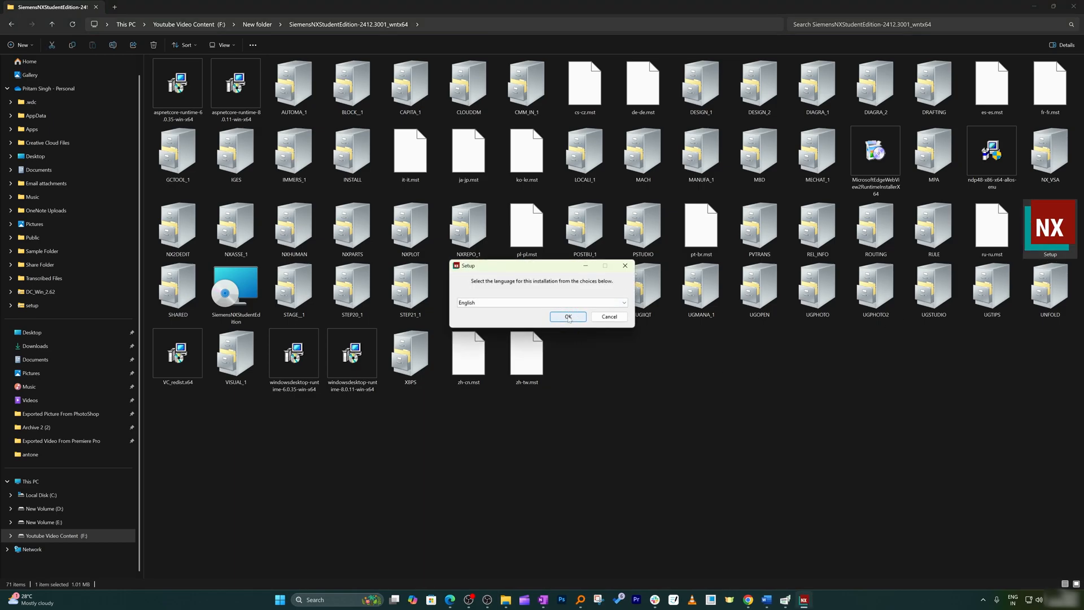
click(566, 317)
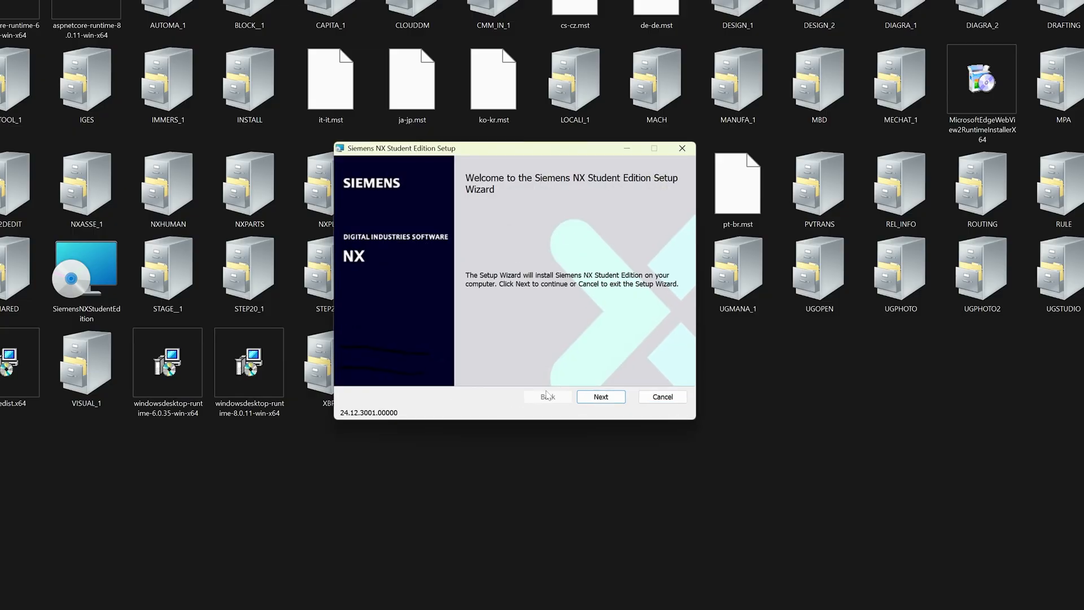
Install NX Student Edition to the default Program Files folder and finish the wizard.
click(600, 397)
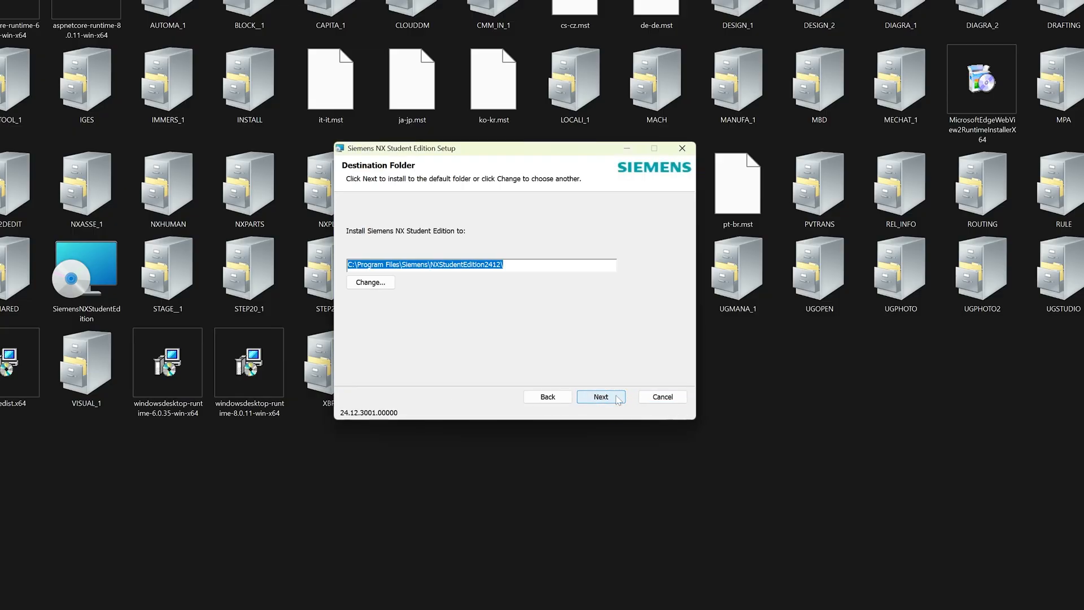
mouse_move(532, 308)
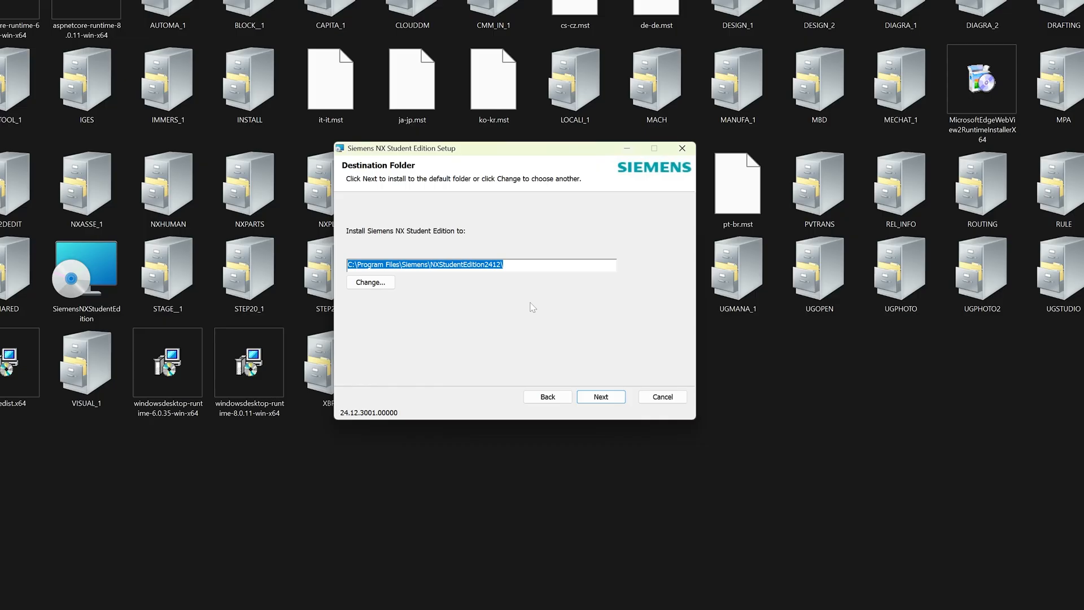
click(601, 396)
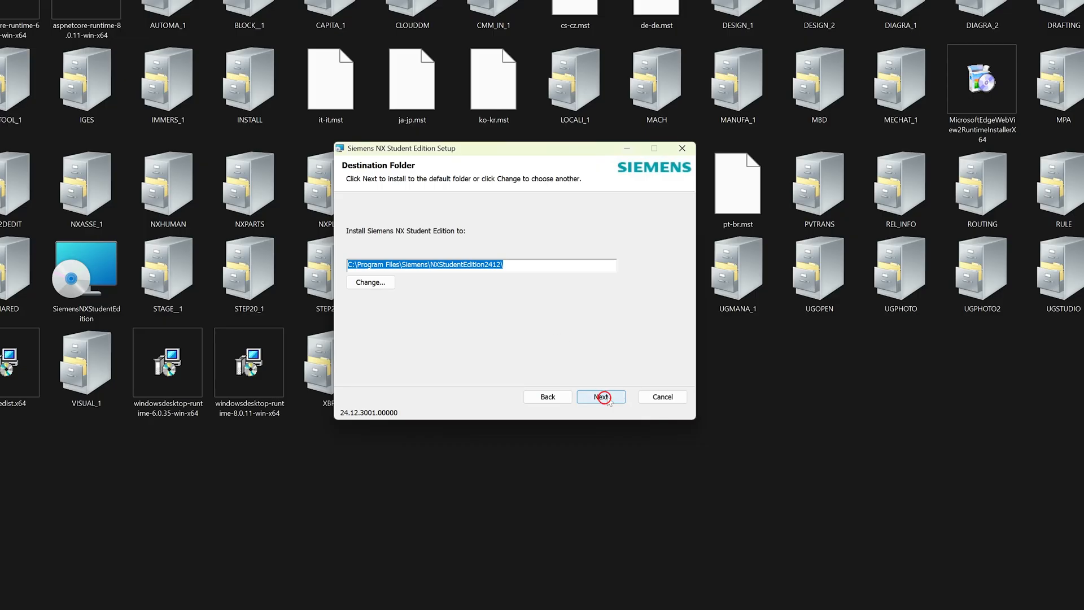
click(600, 397)
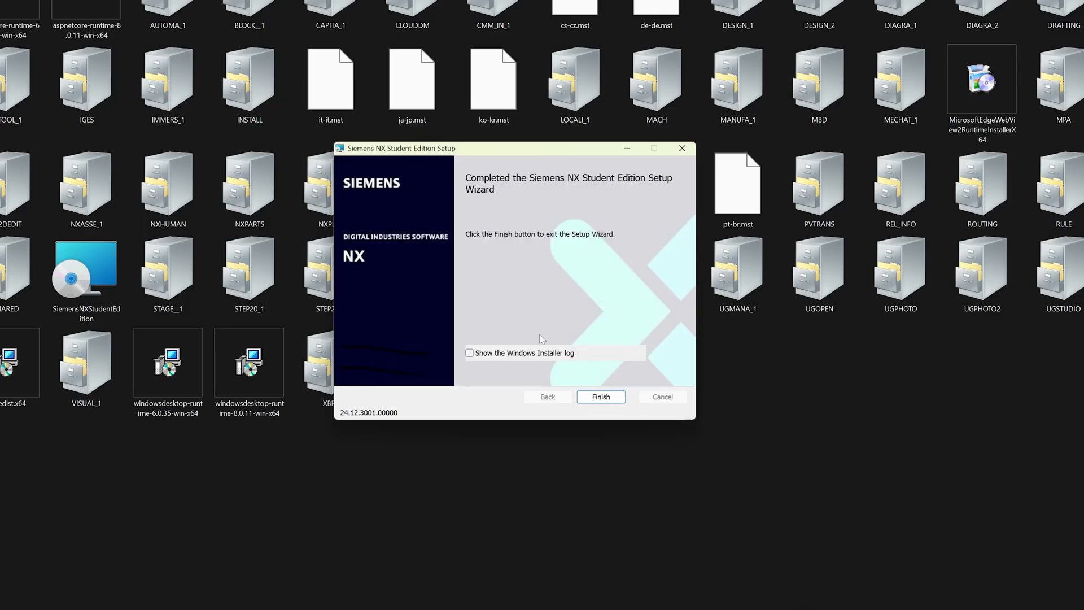
mouse_move(605, 332)
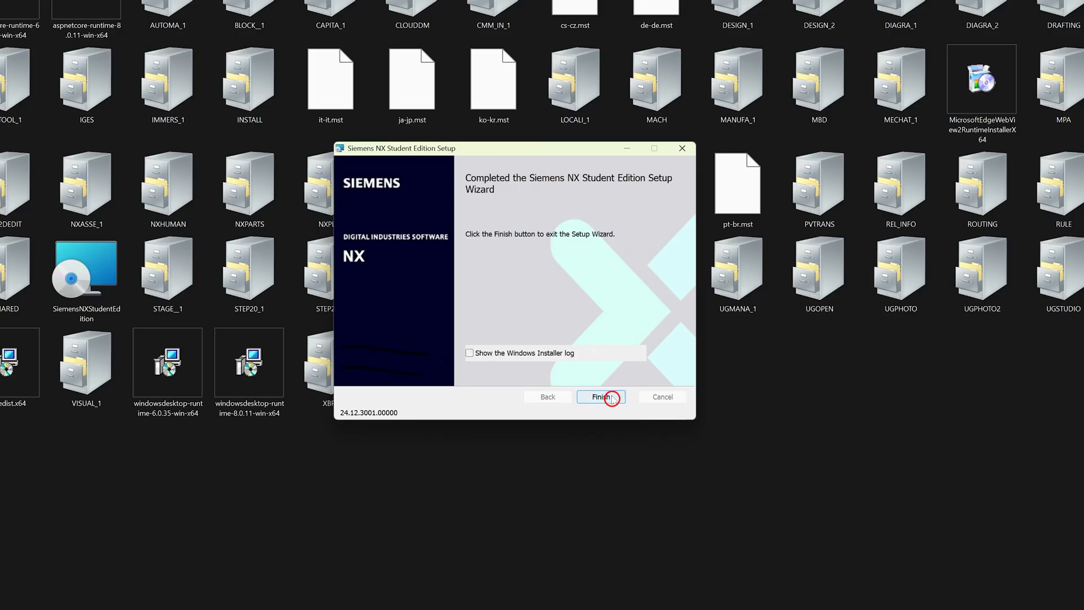
click(601, 396)
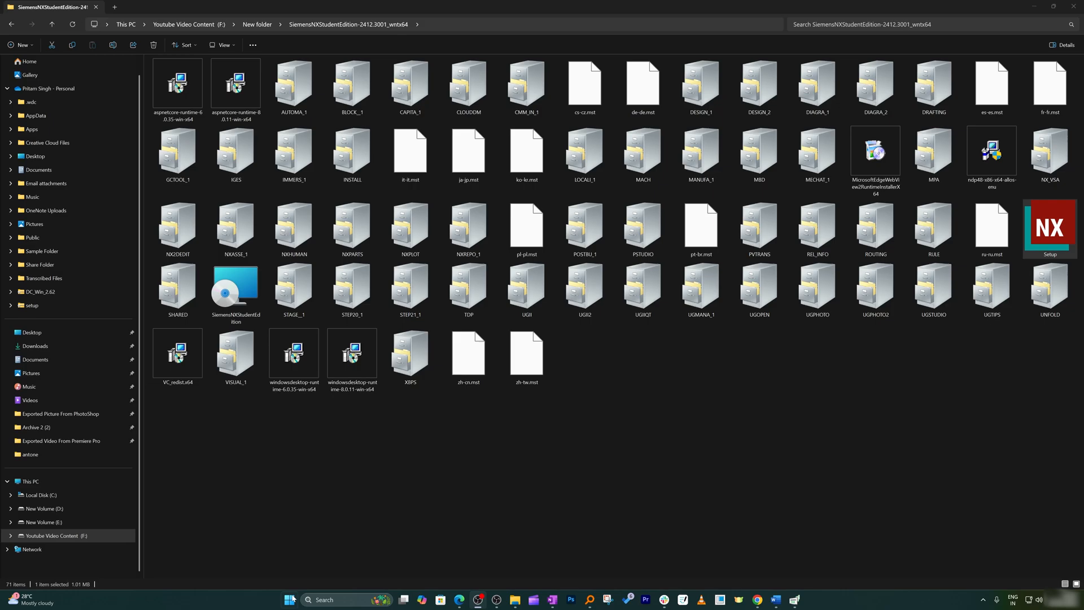
mouse_move(290, 599)
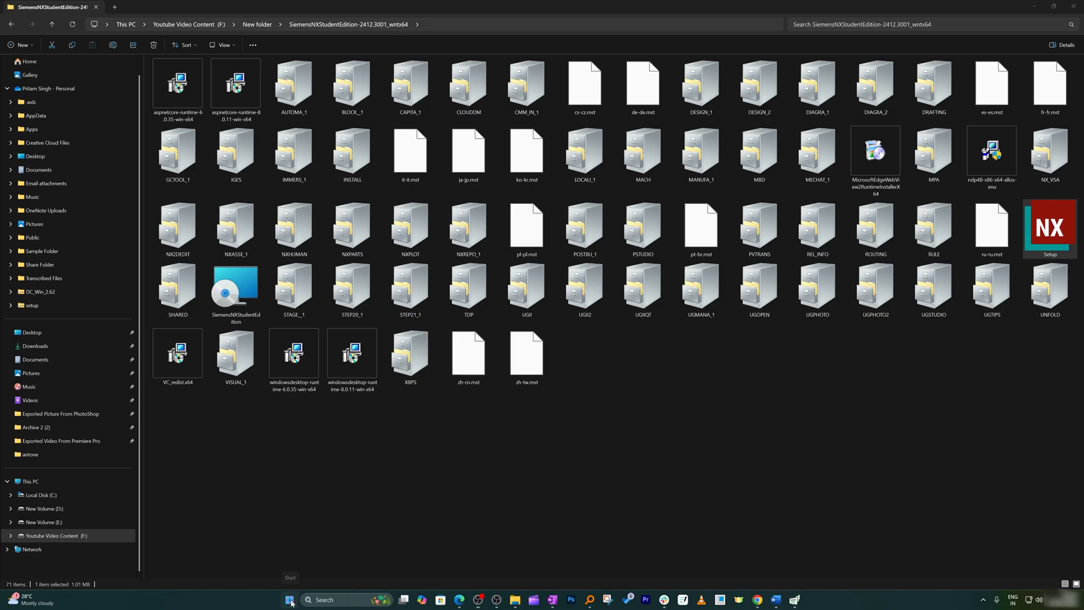
Launch NX Student Edition from the Start menu and agree to the Product Excellence Program.
click(290, 600)
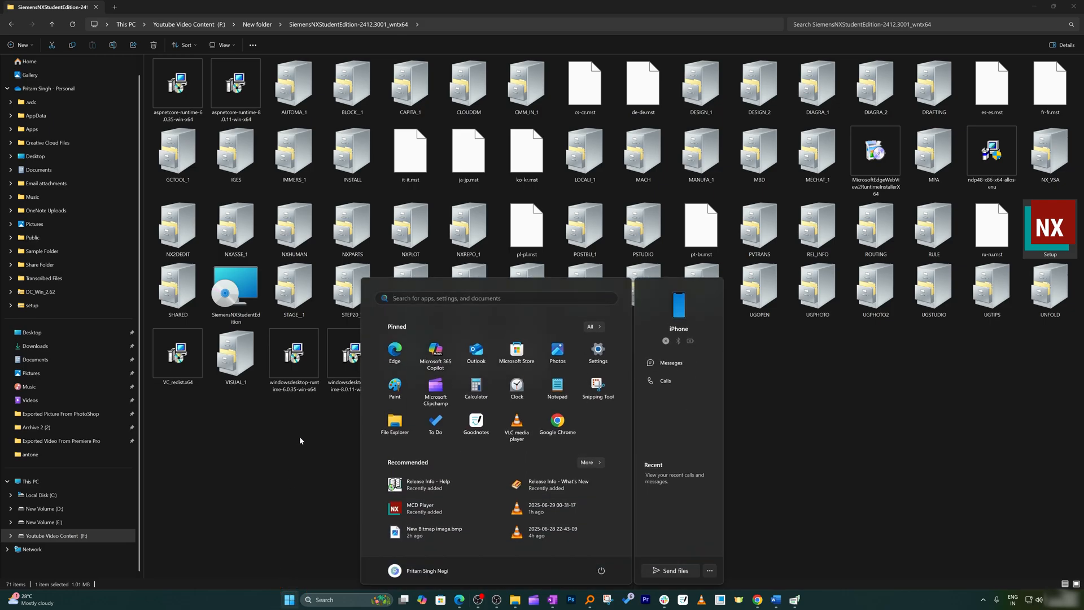
text(narrator)
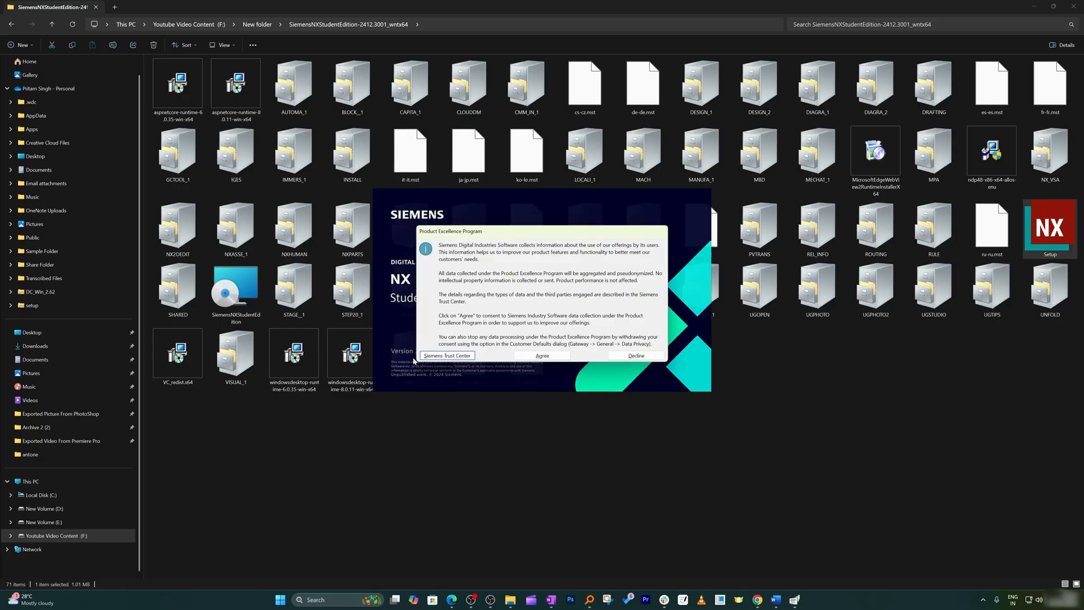
click(543, 356)
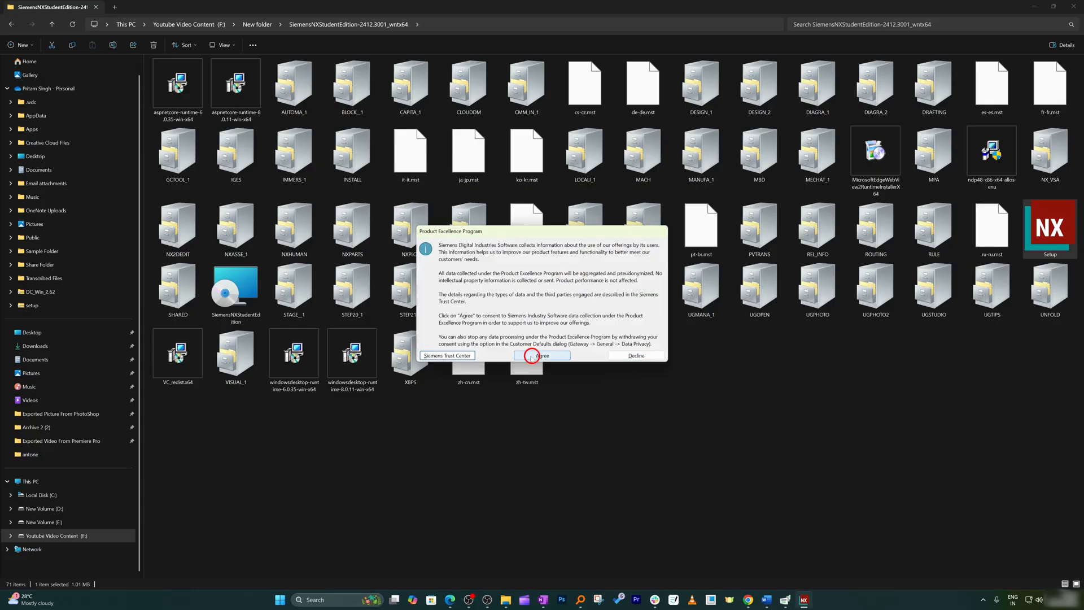
click(541, 356)
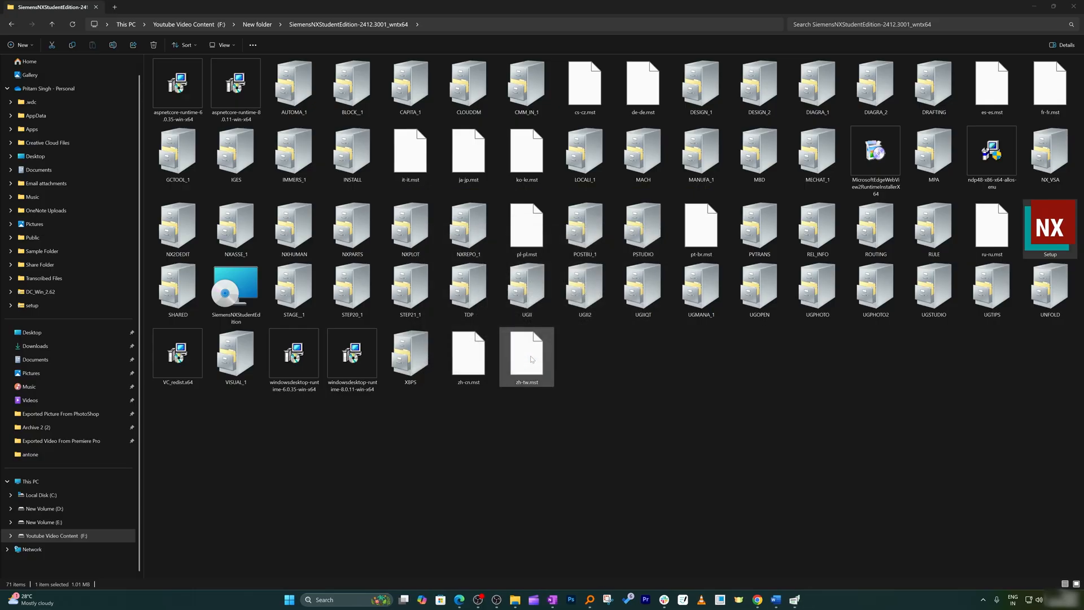
Maximize the NX window to full screen on the Discovery Center.
double_click(1049, 222)
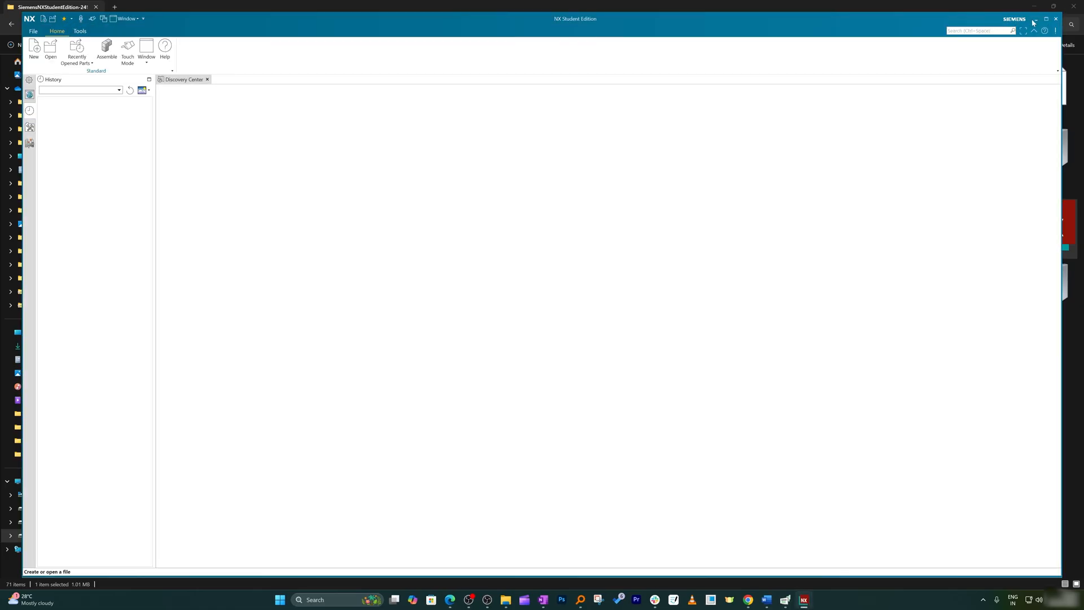
click(1046, 19)
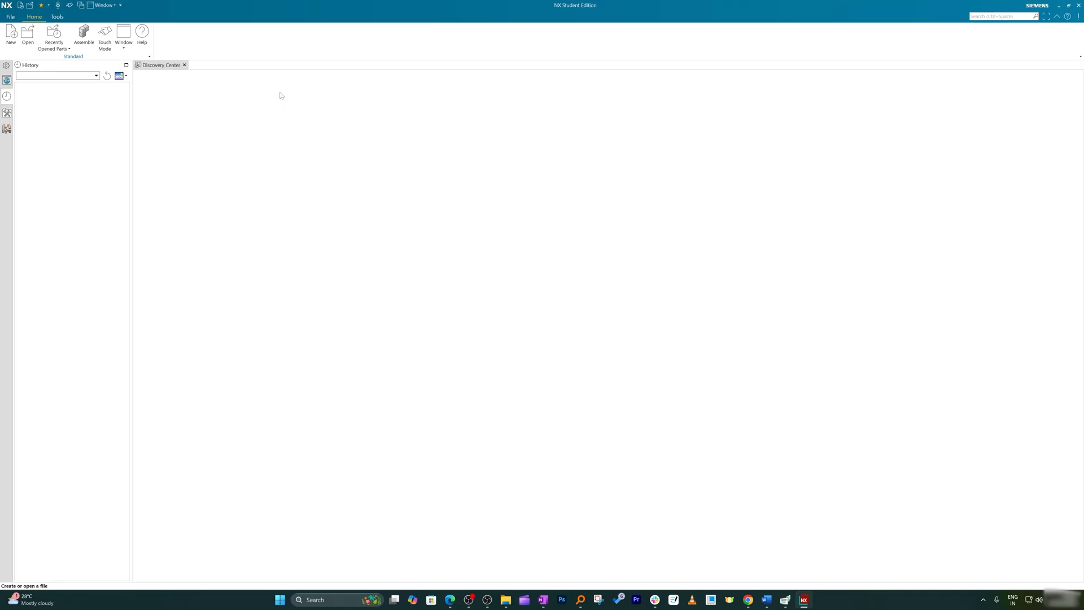
click(184, 83)
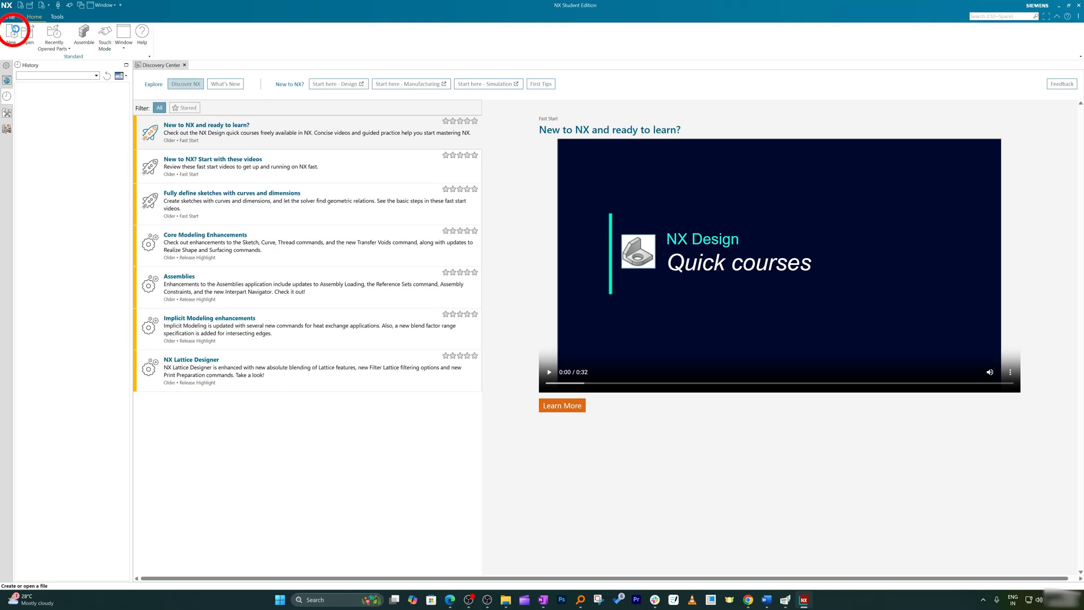
Create a new part model1.prt from the Model template and start a sketch.
click(12, 35)
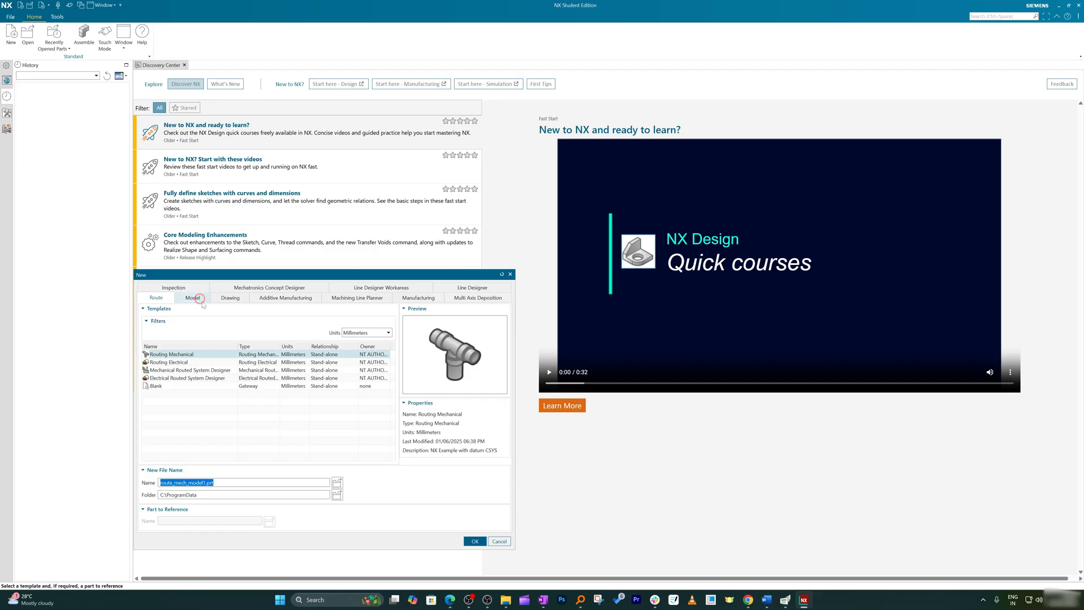
click(193, 297)
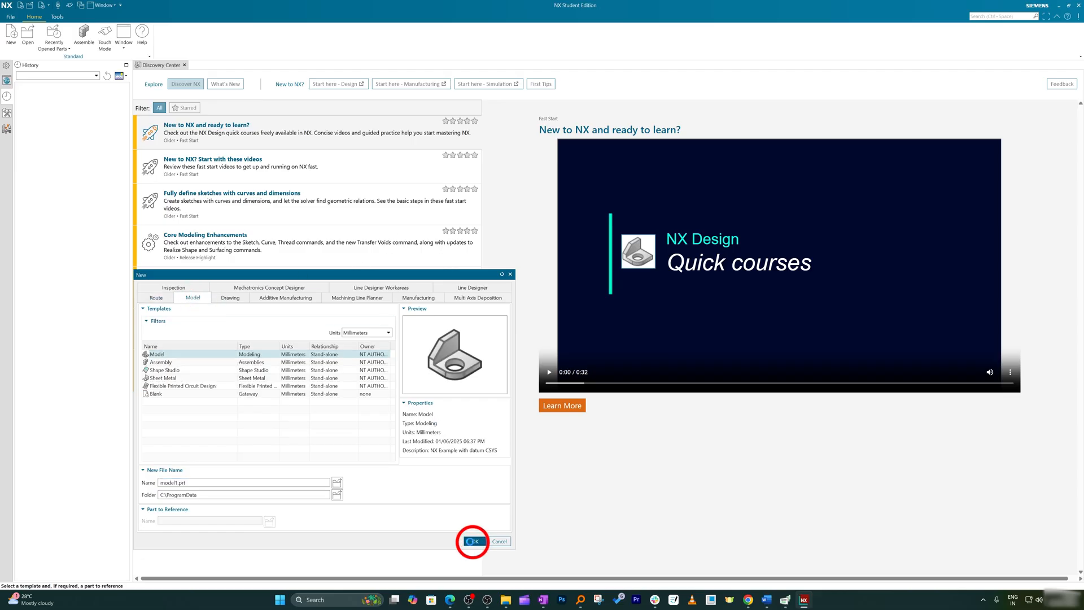
click(472, 541)
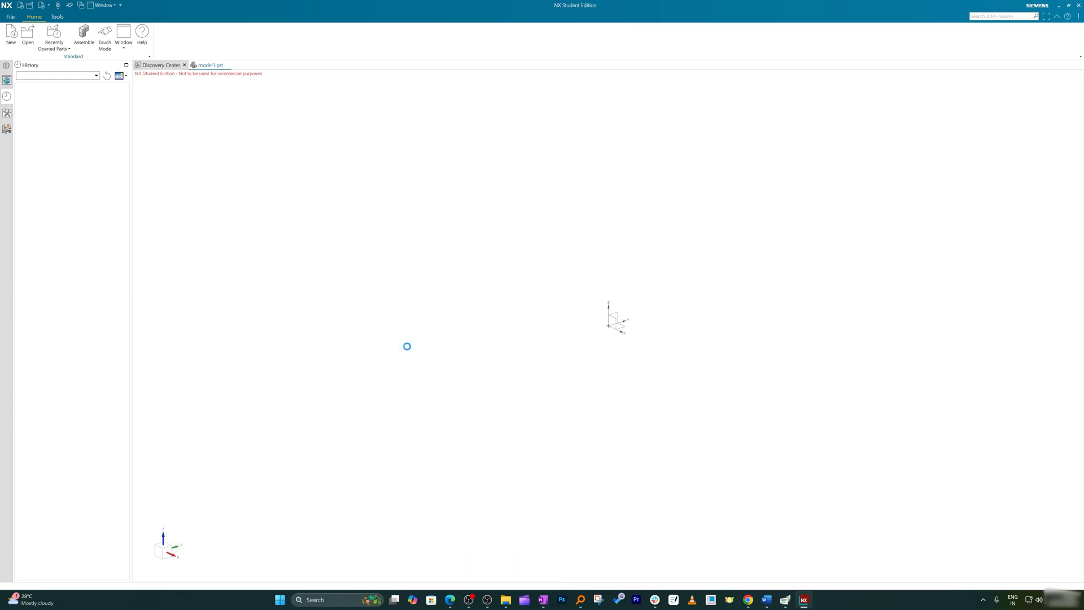
click(210, 64)
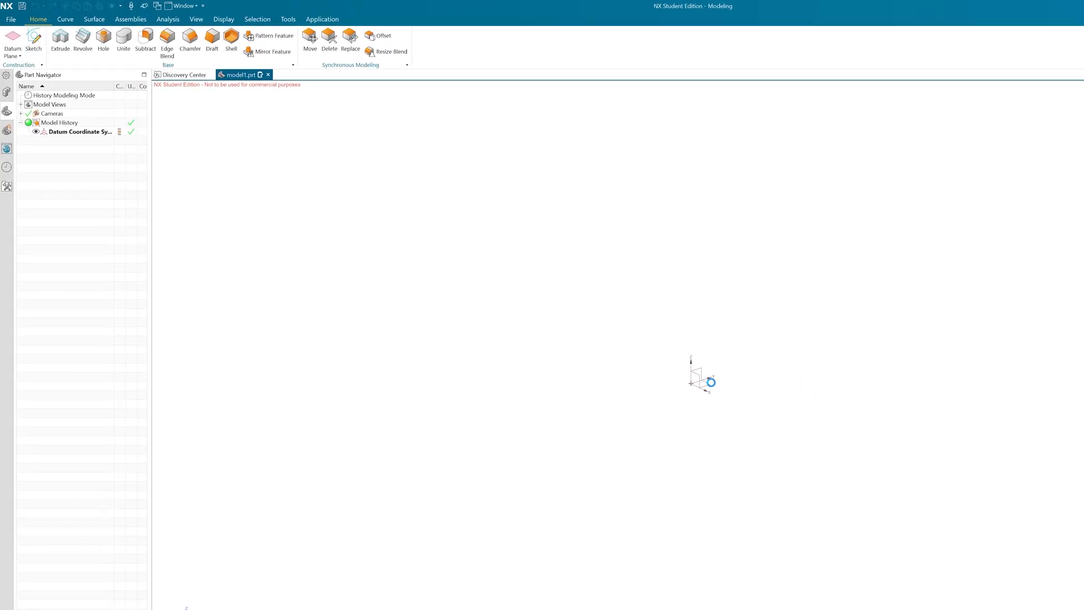
click(34, 38)
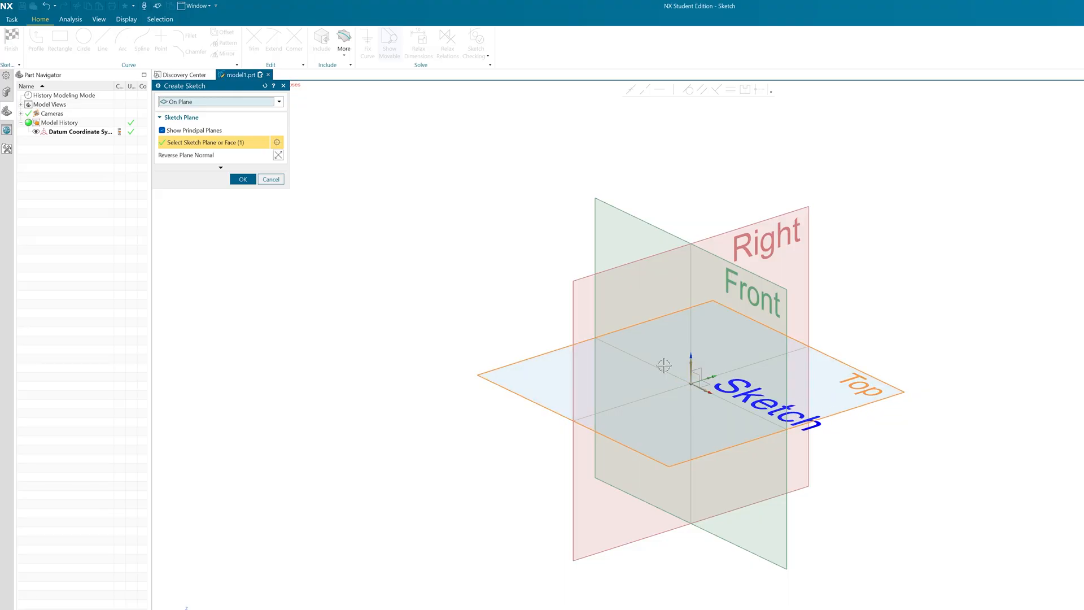
Draw a rectangle on the Top datum plane and finish the sketch.
click(241, 179)
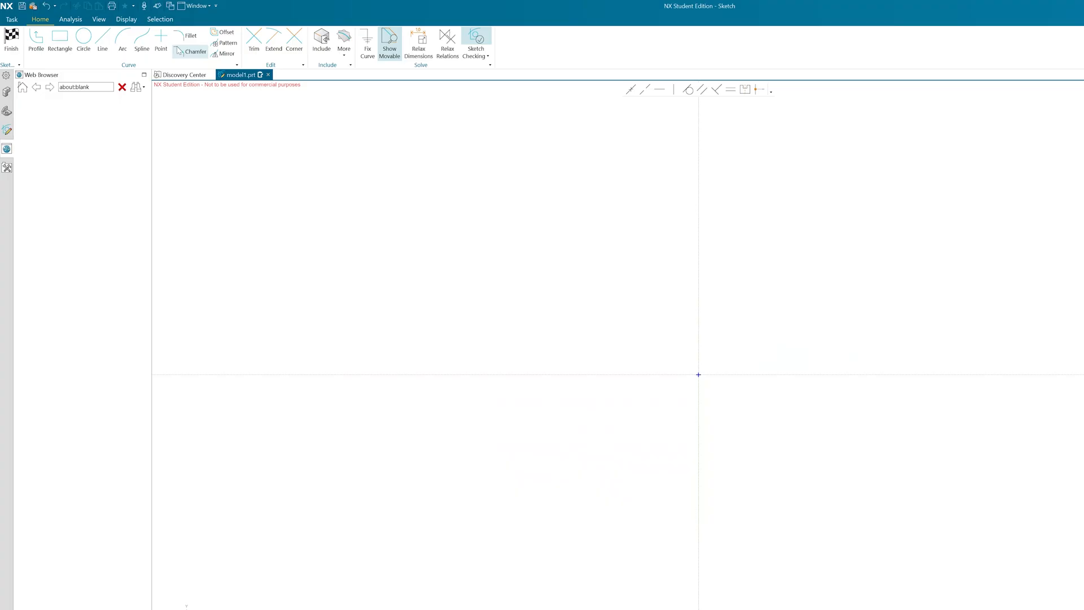
click(60, 39)
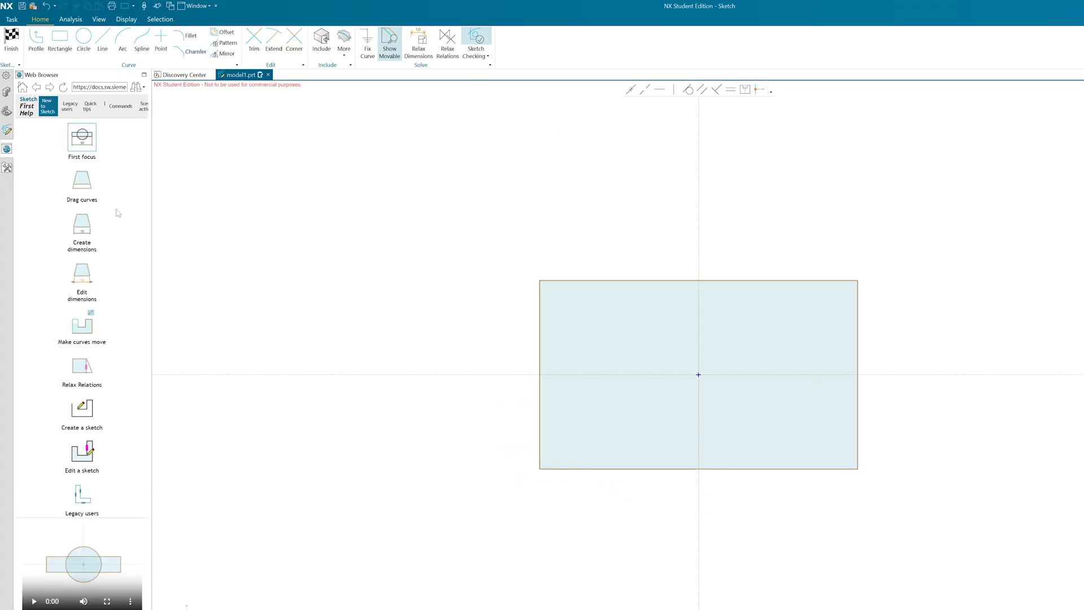
mouse_move(66, 290)
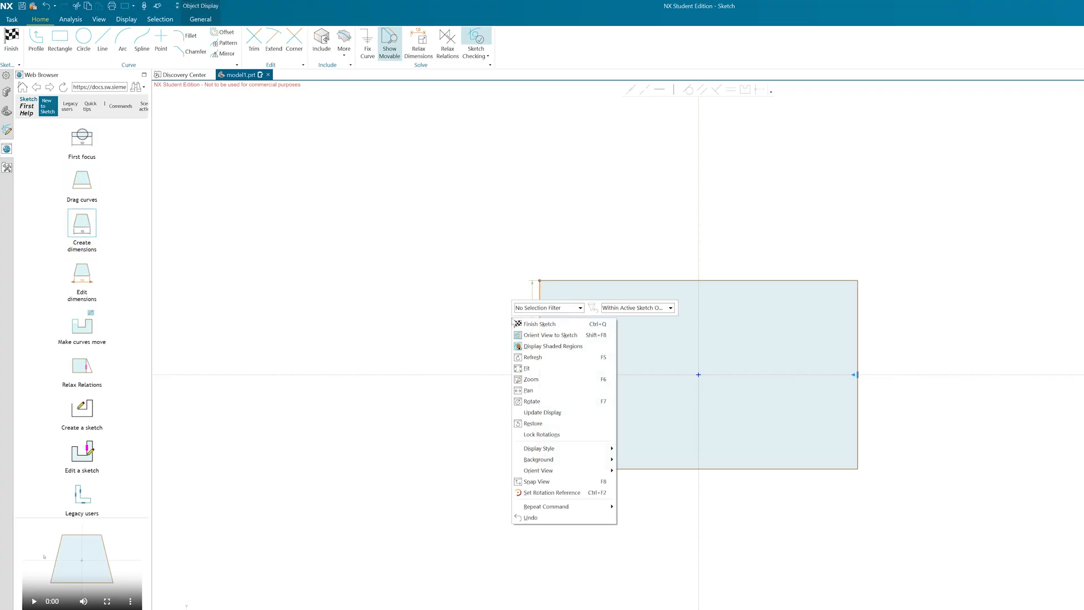
click(531, 401)
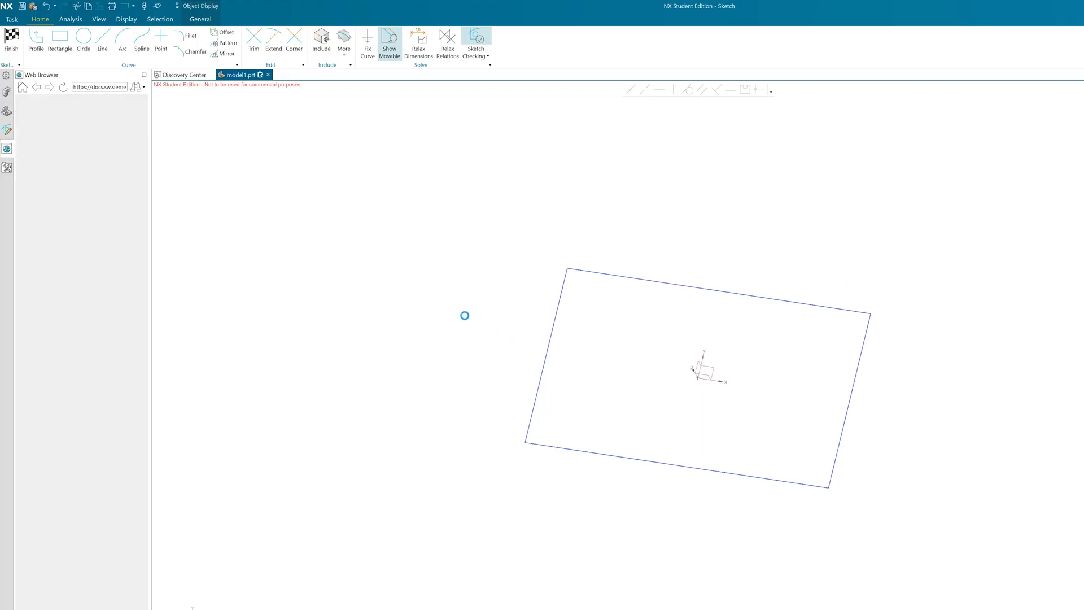
click(10, 42)
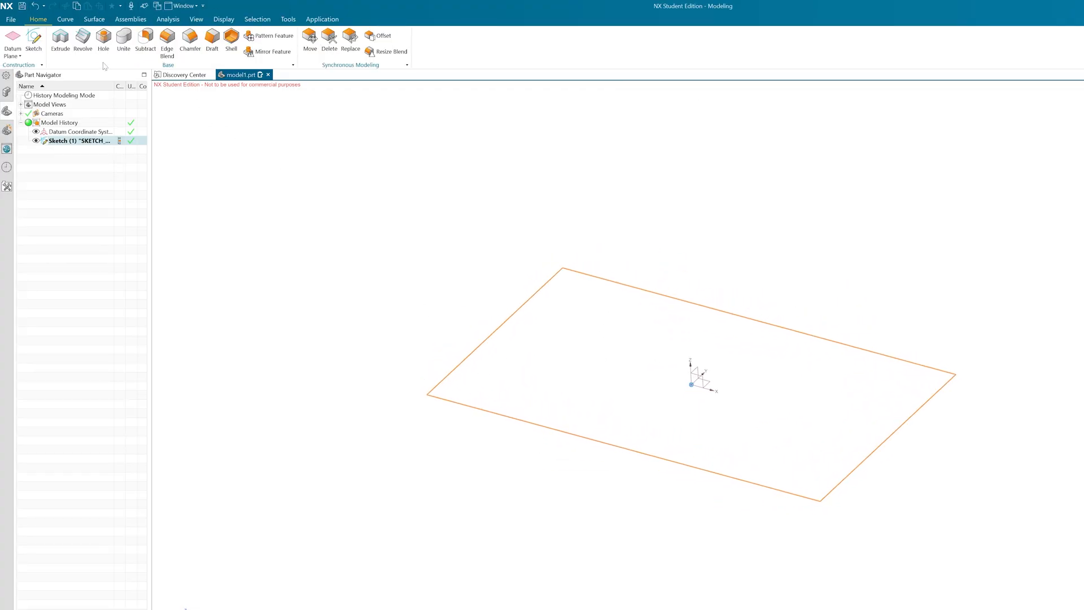
Extrude the sketched rectangle into a solid block, Extrude (2).
click(60, 39)
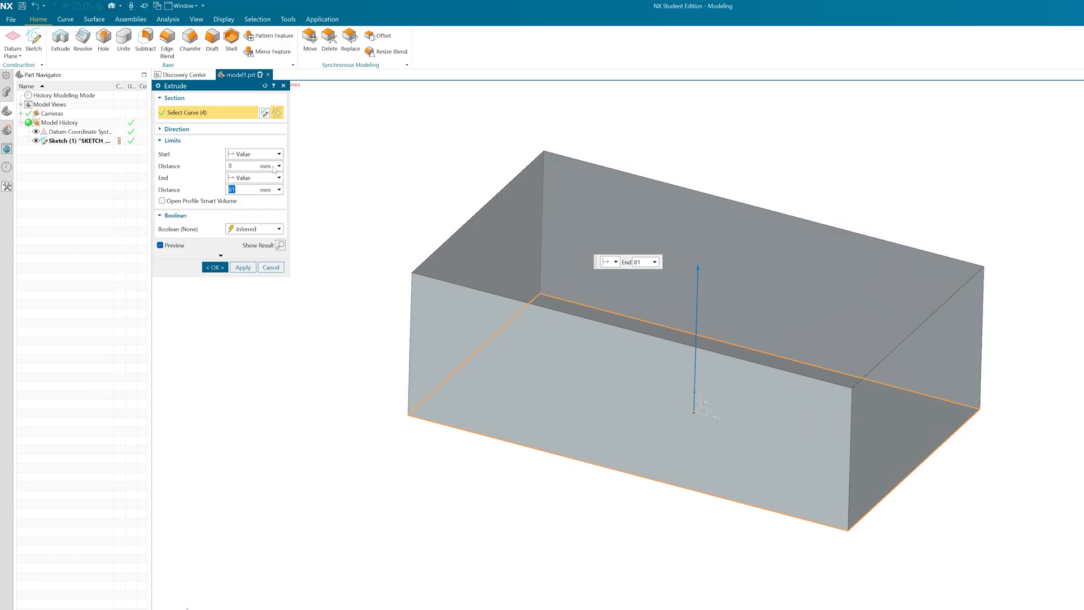
click(214, 266)
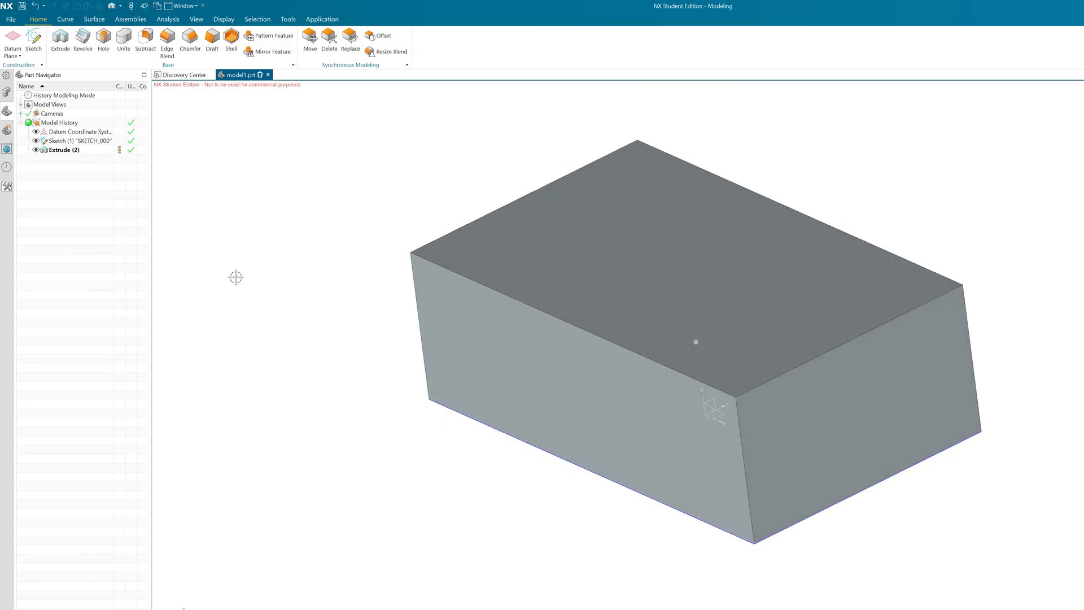